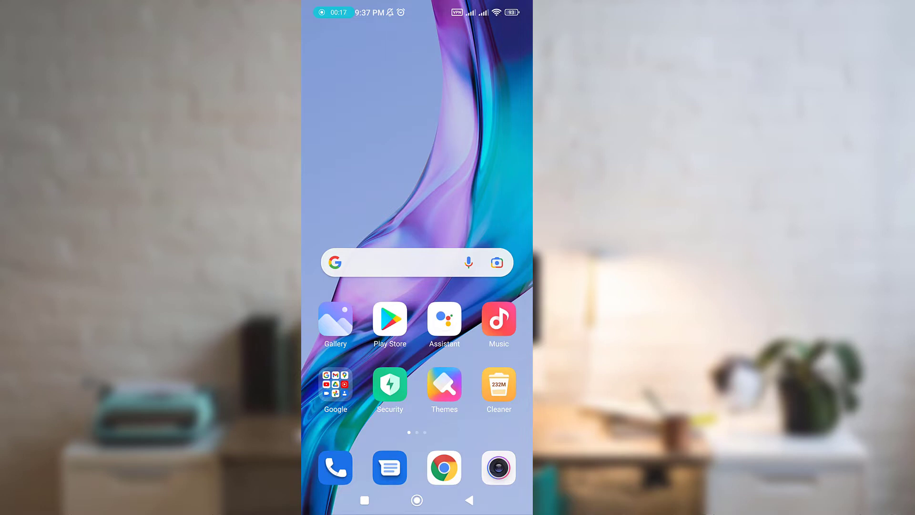
Search the Play Store for 'telegram' and open the Telegram app listing
click(390, 321)
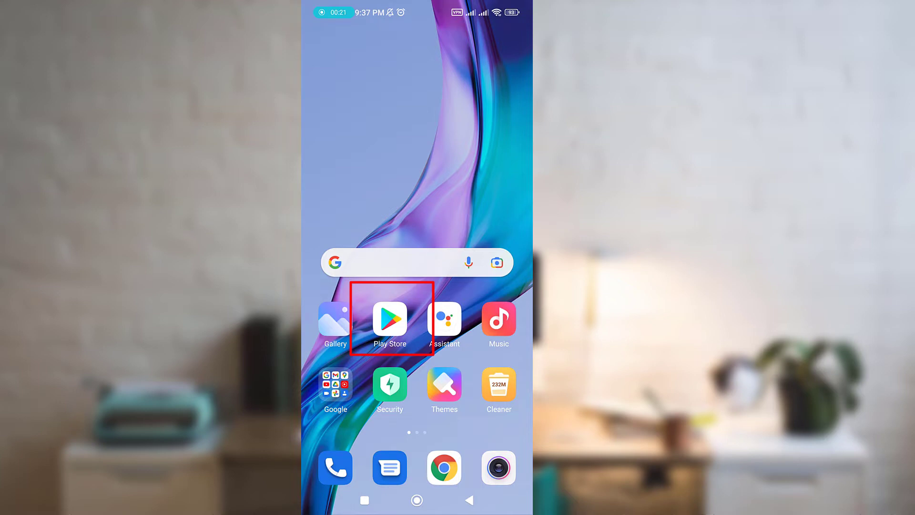
click(389, 321)
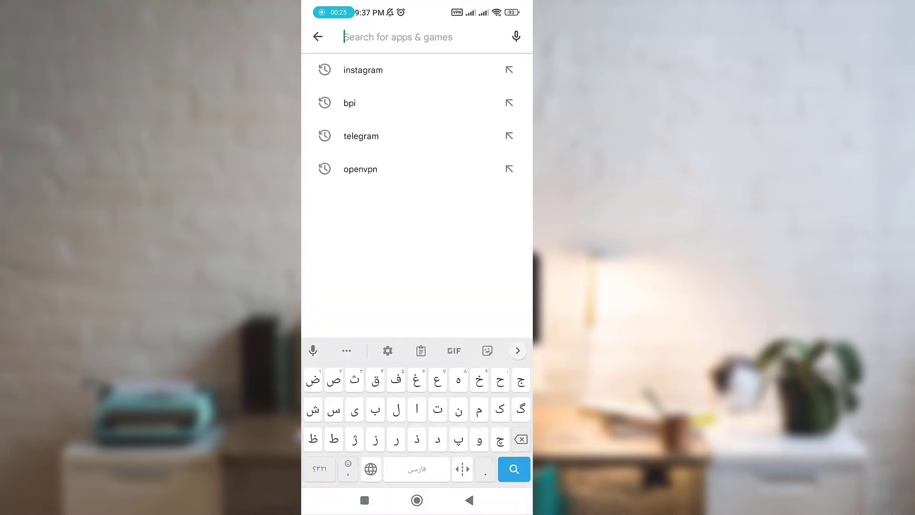
text(te)
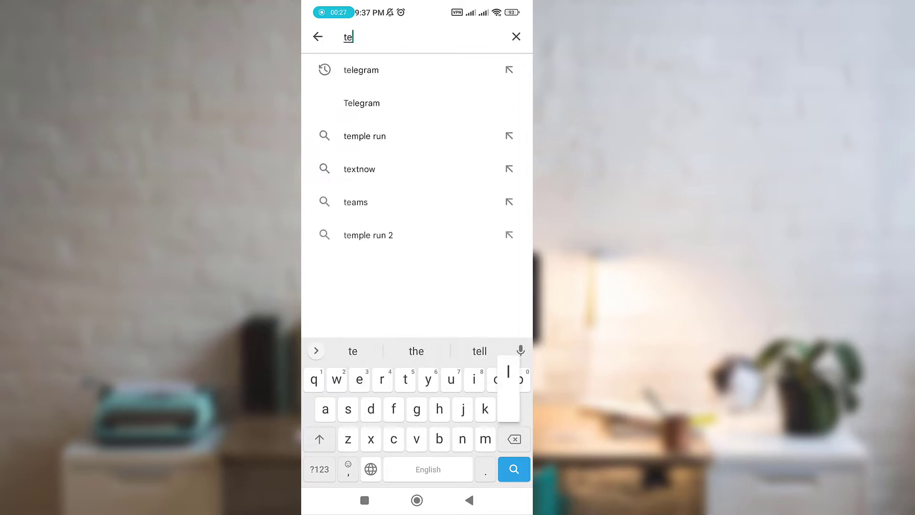
text(legra)
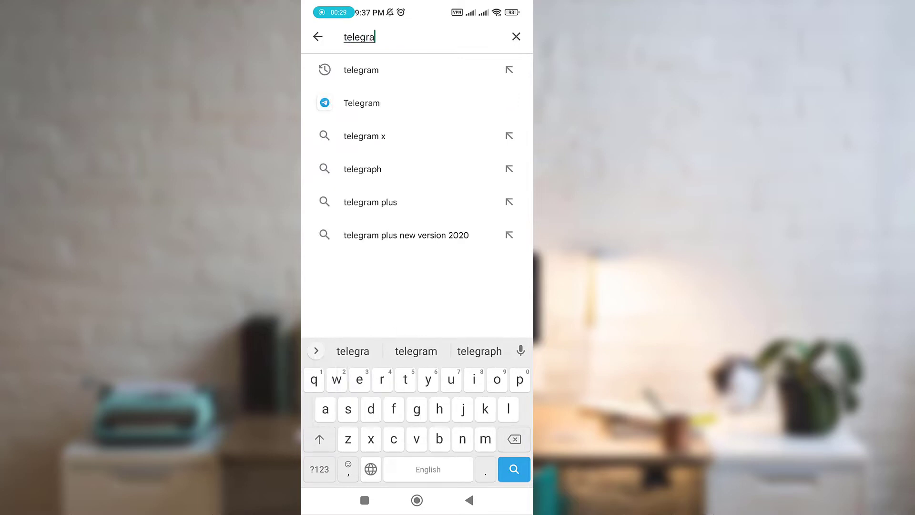
click(363, 103)
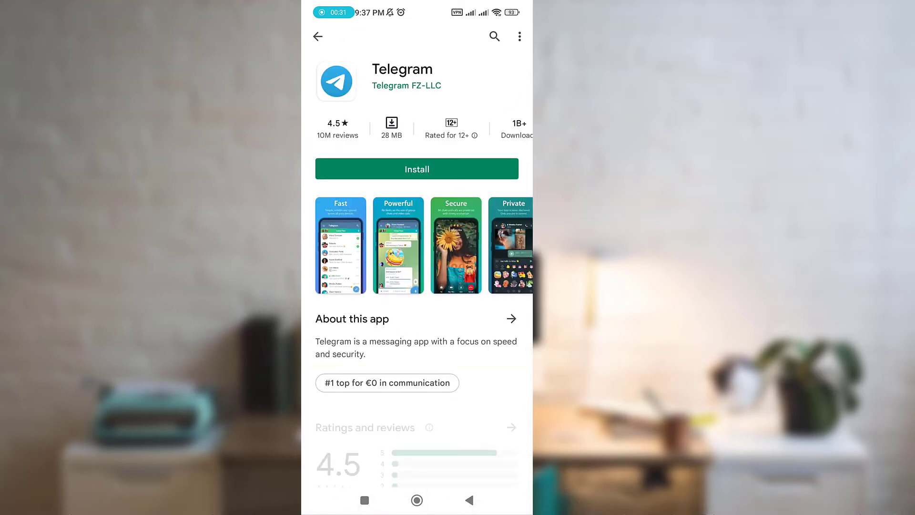
Install Telegram from its Play Store page and open it
click(417, 168)
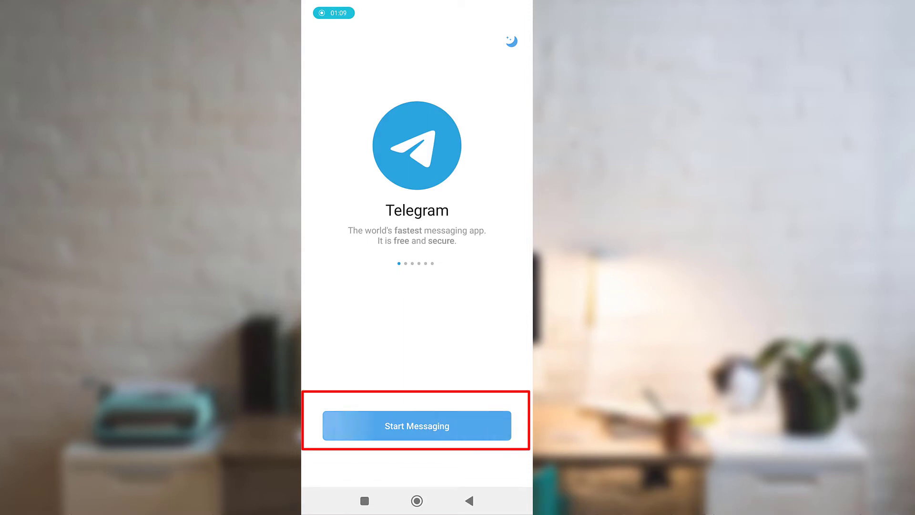
Start messaging and allow Telegram to make and manage phone calls
click(416, 425)
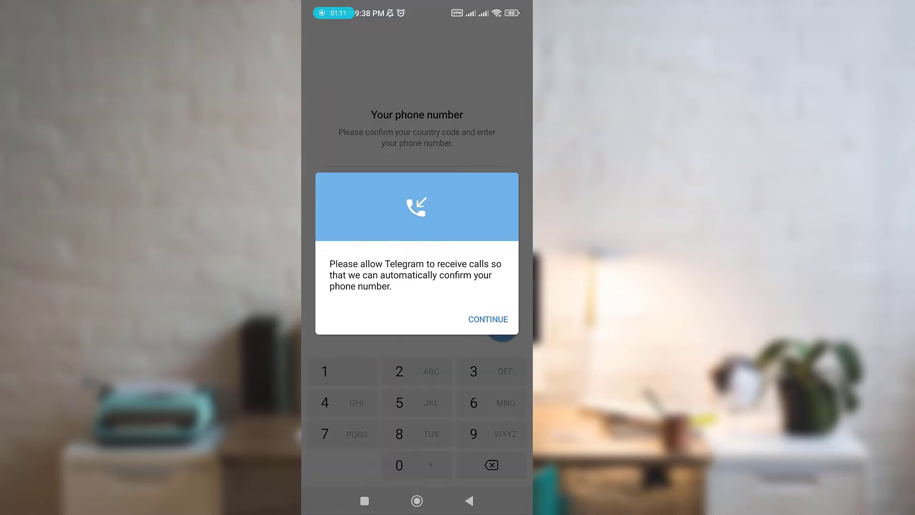
click(487, 319)
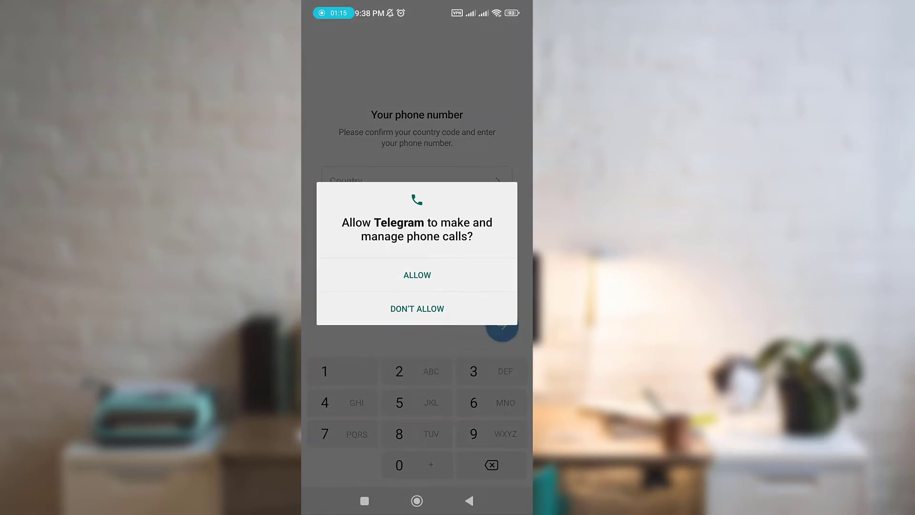
click(417, 275)
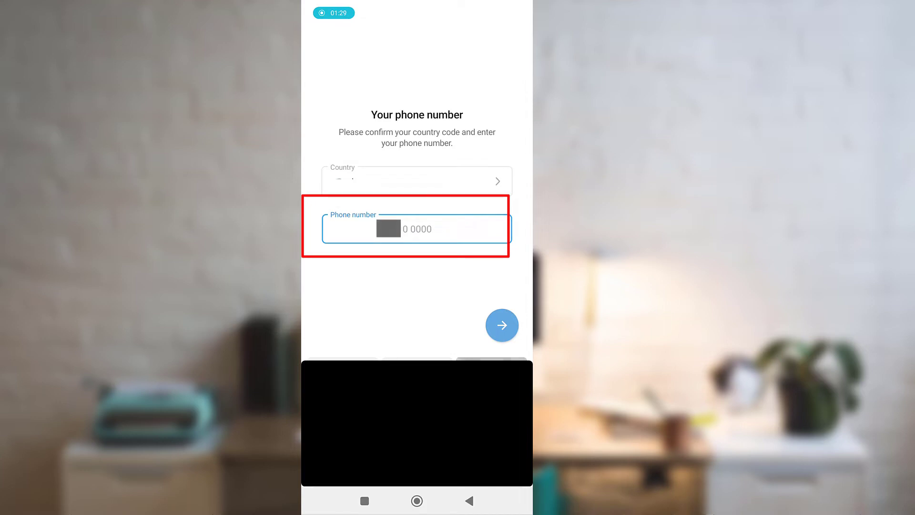
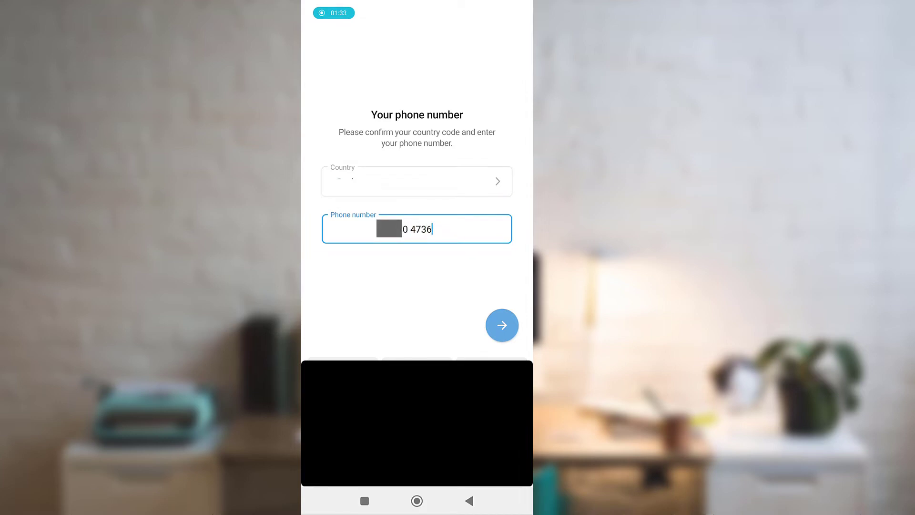
Submit and confirm the phone number, then allow Telegram access to call logs
click(500, 325)
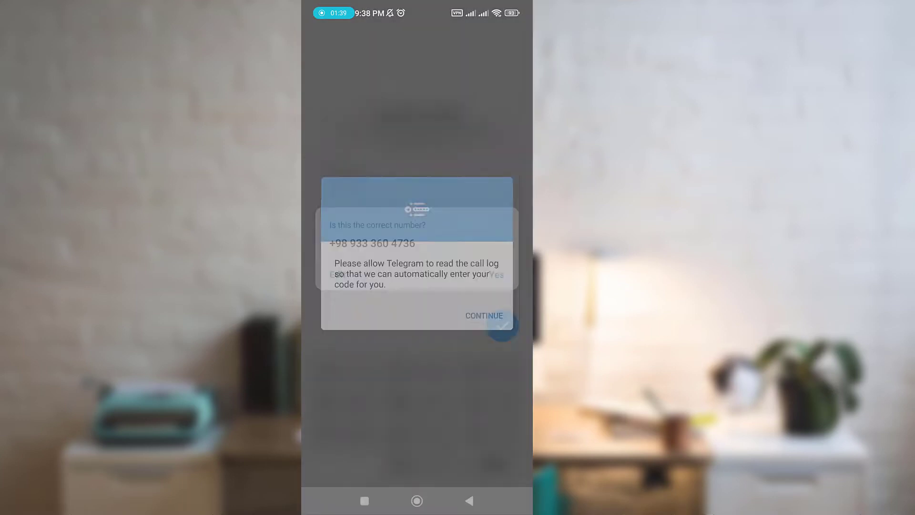
click(483, 315)
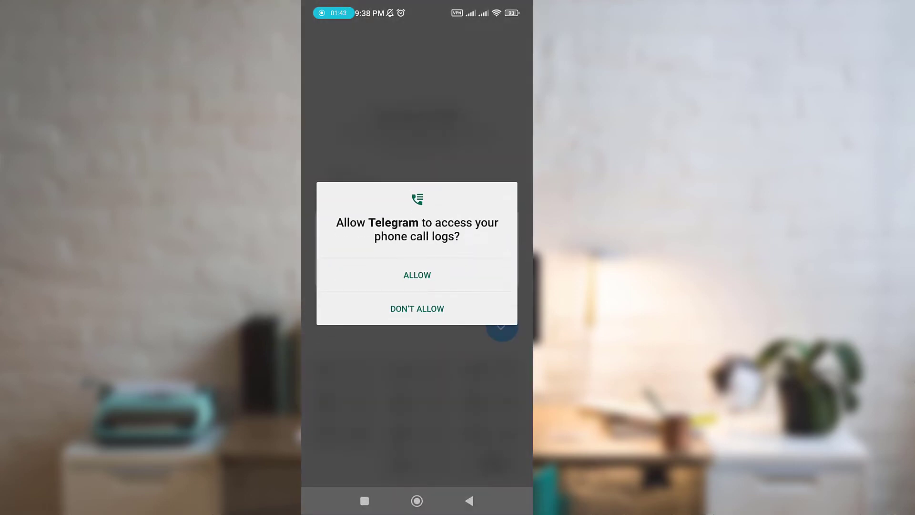
click(416, 275)
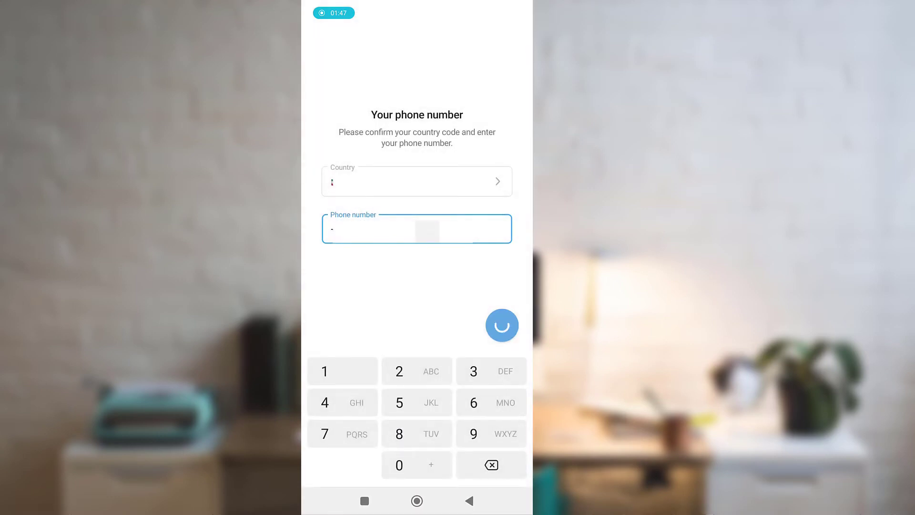
click(501, 325)
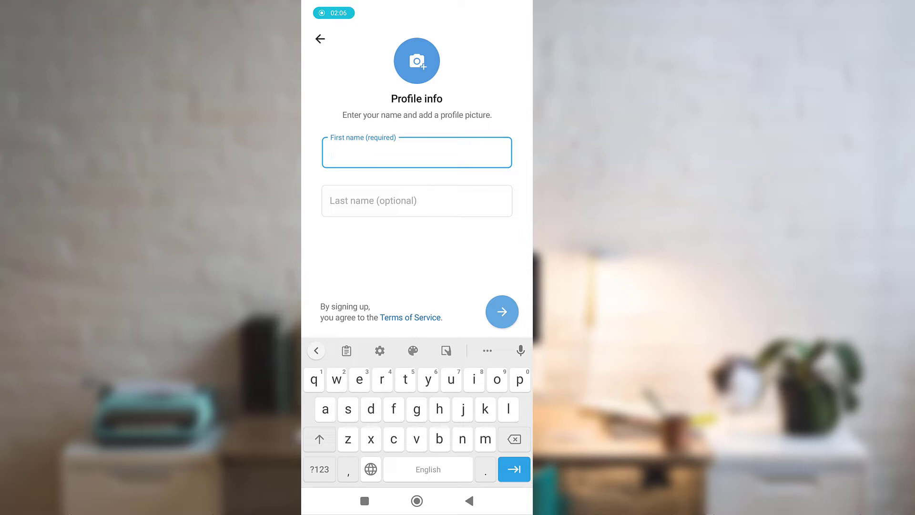
Enter 'Reza' as the first name and submit the profile
click(382, 379)
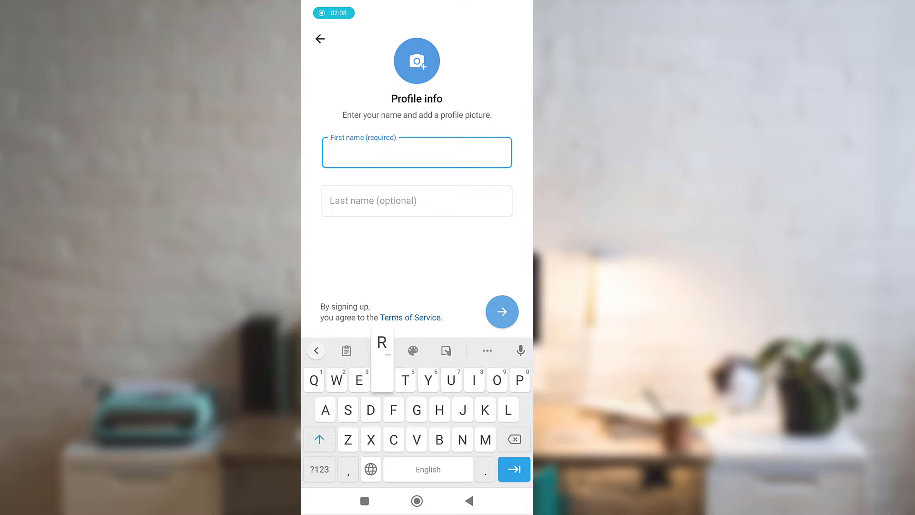
text(Reza)
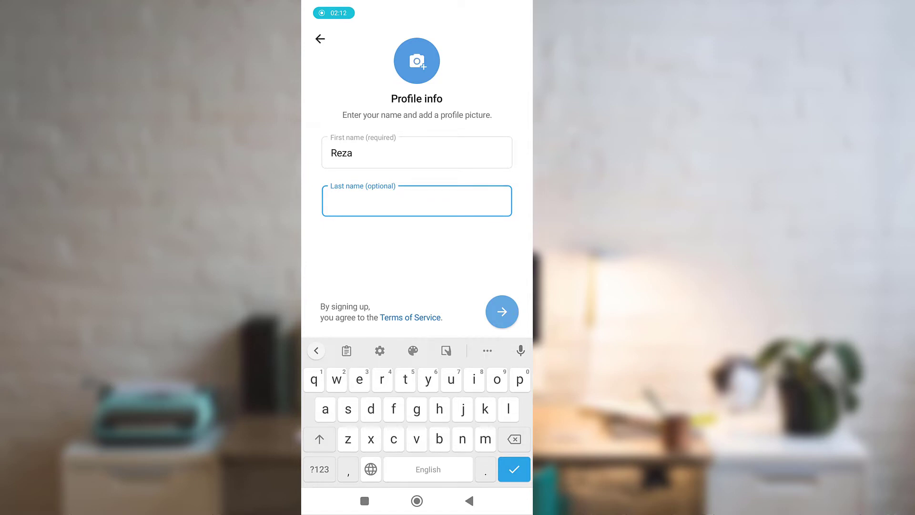
click(501, 311)
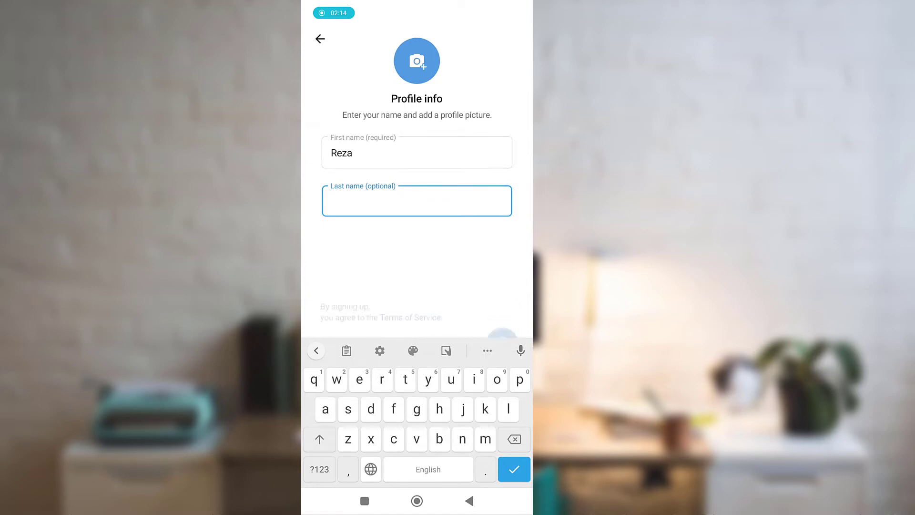
click(513, 468)
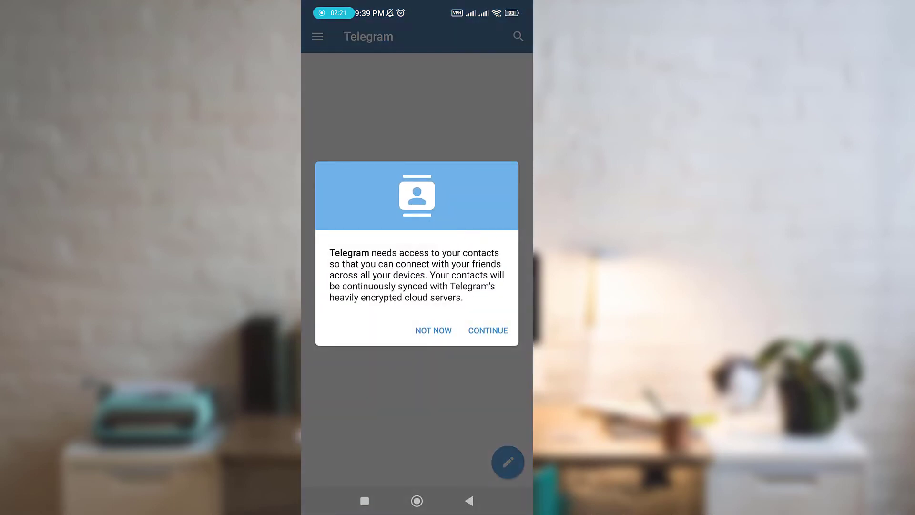
click(488, 331)
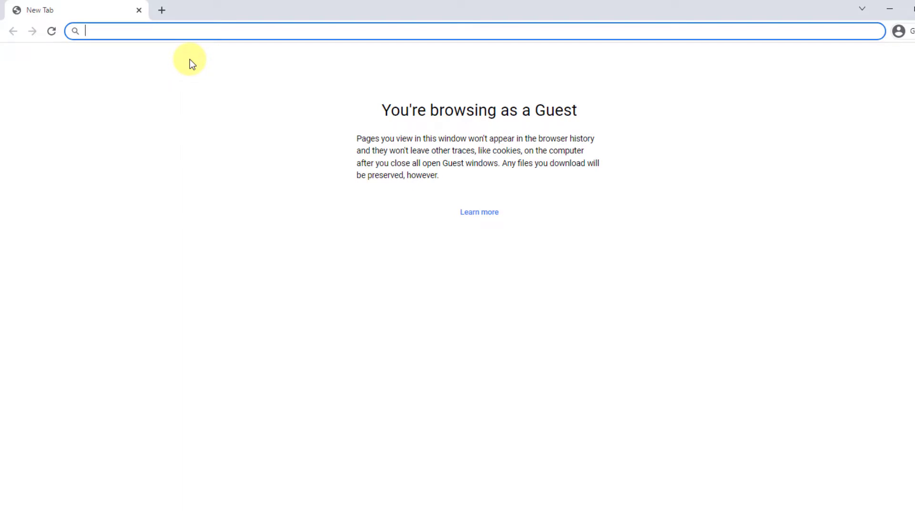
Search 'telegram' in Chrome and load the telegram.org home page
text(telegram.org)
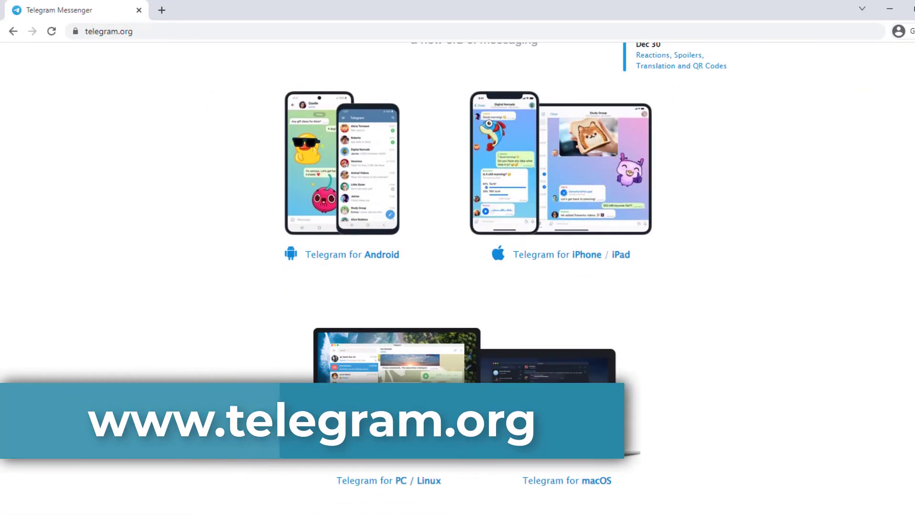
mouse_move(348, 257)
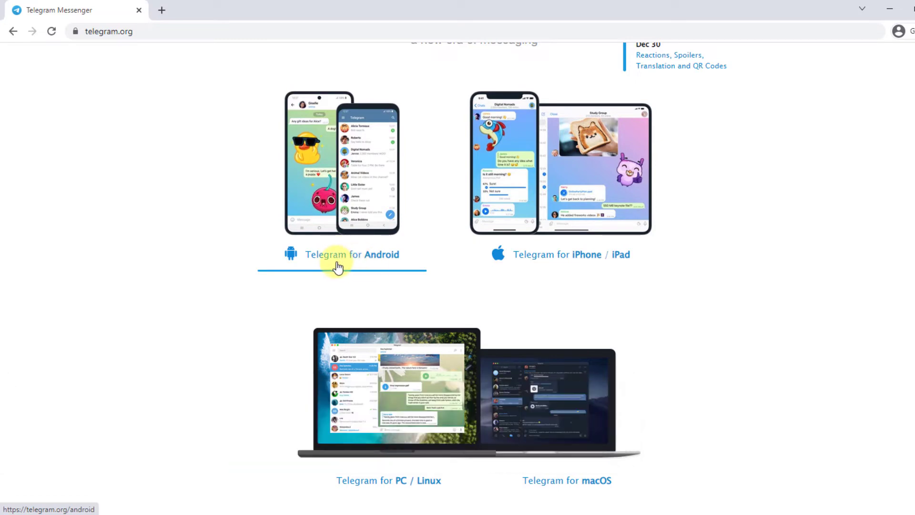
mouse_move(429, 268)
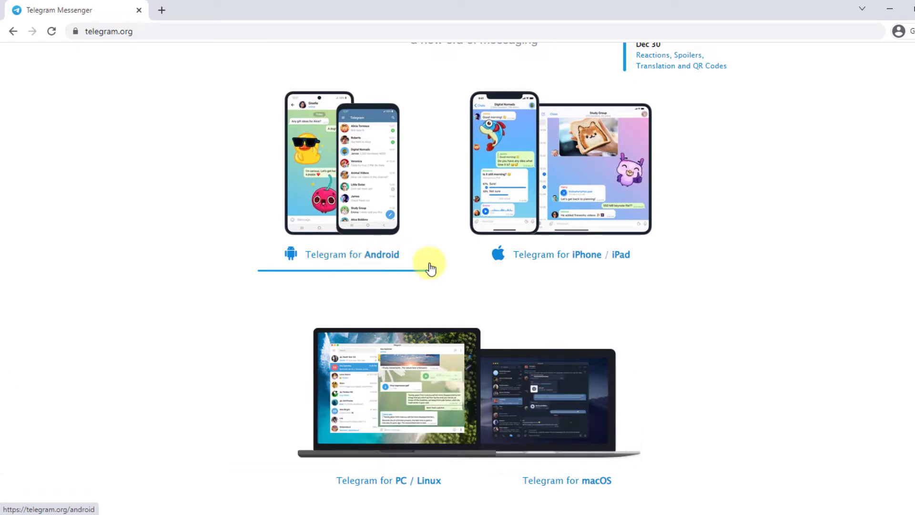
scroll(down, 3)
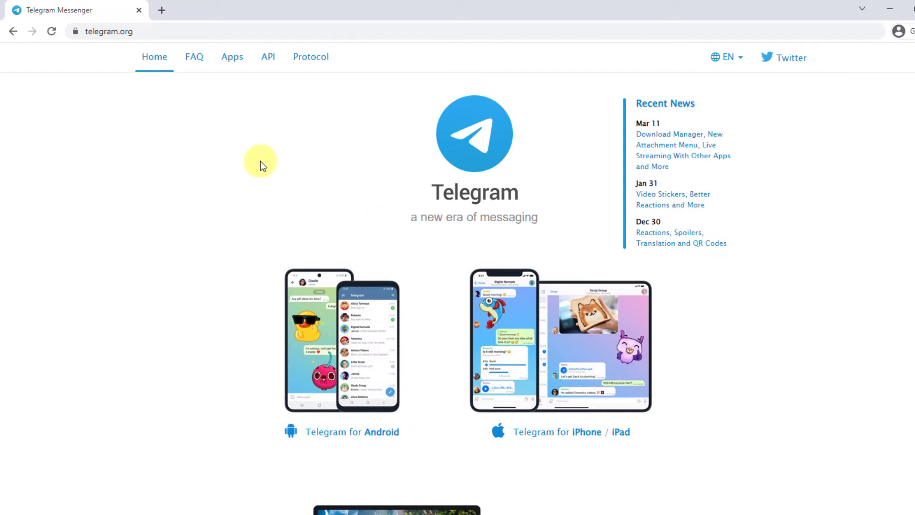
Open the Apps page on telegram.org to find the Windows/Mac/Linux download
click(232, 57)
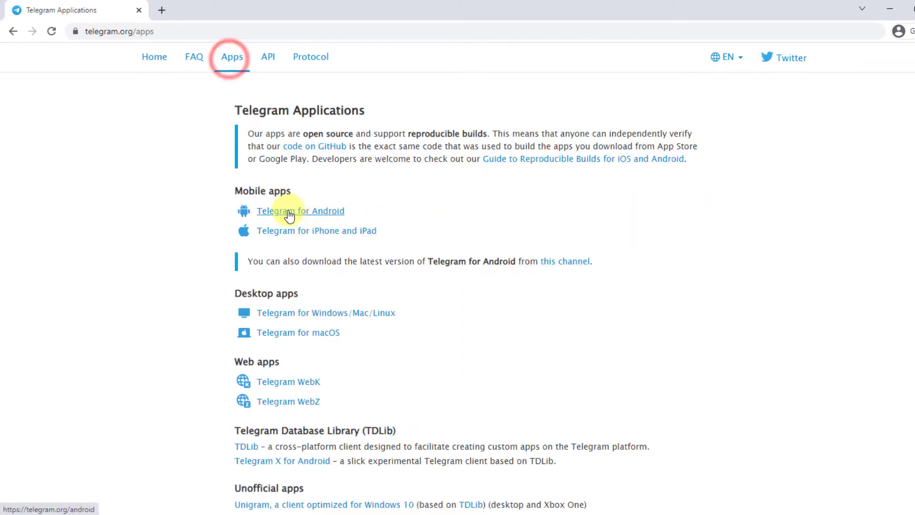
mouse_move(406, 326)
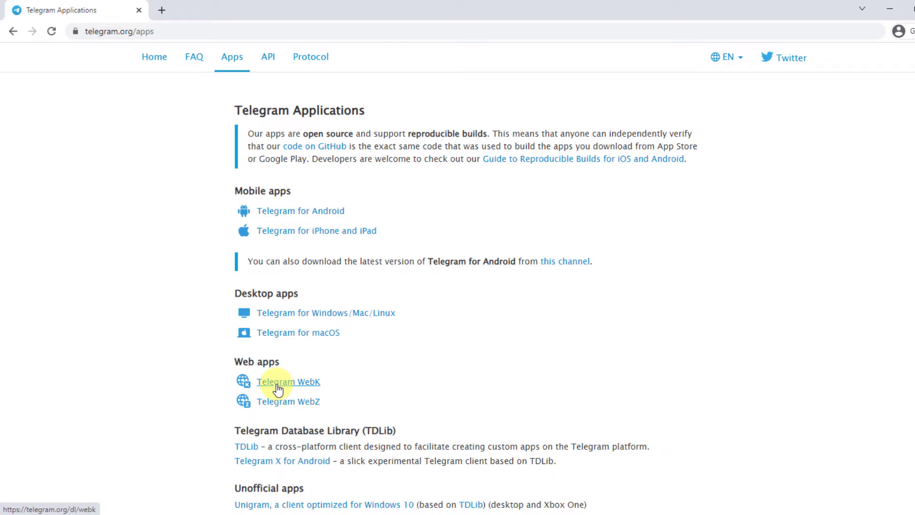
mouse_move(296, 369)
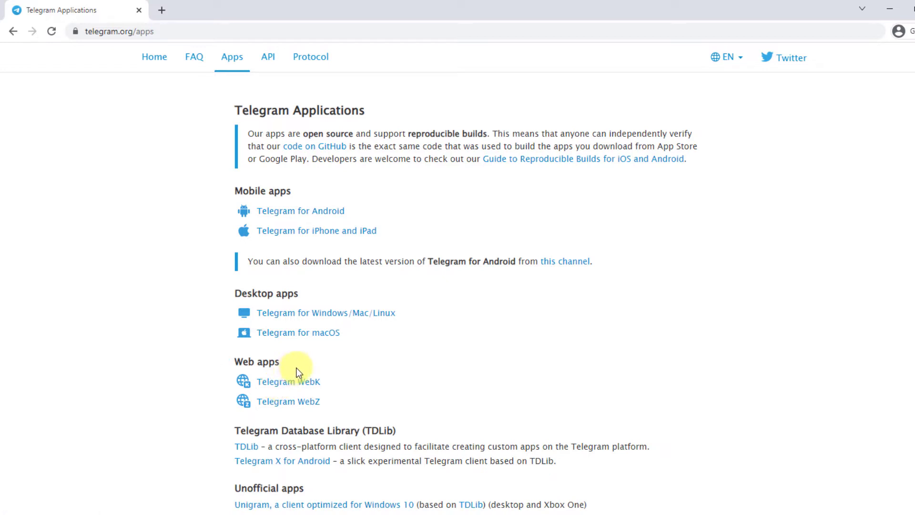
mouse_move(312, 358)
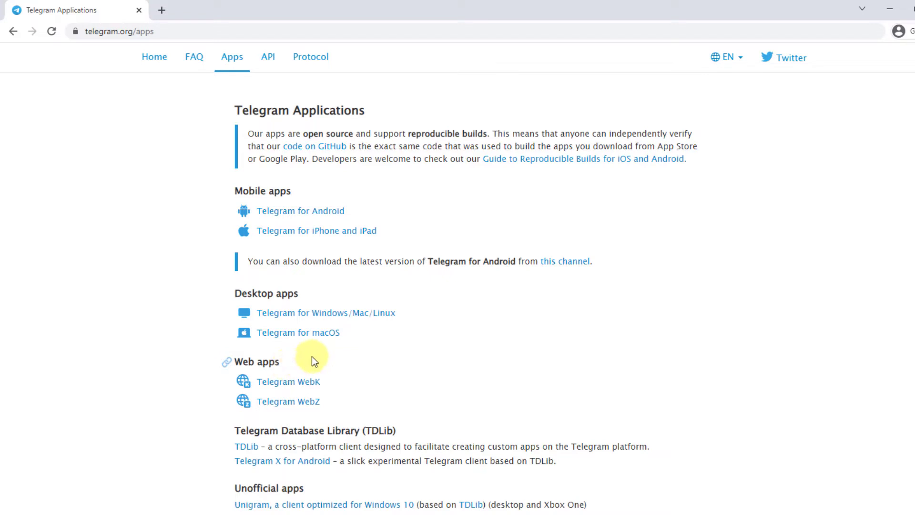
mouse_move(201, 260)
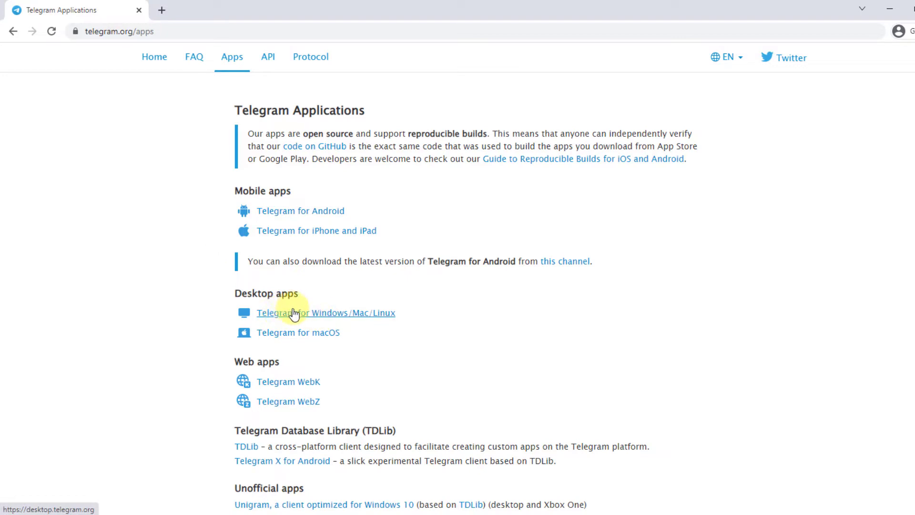
mouse_move(492, 348)
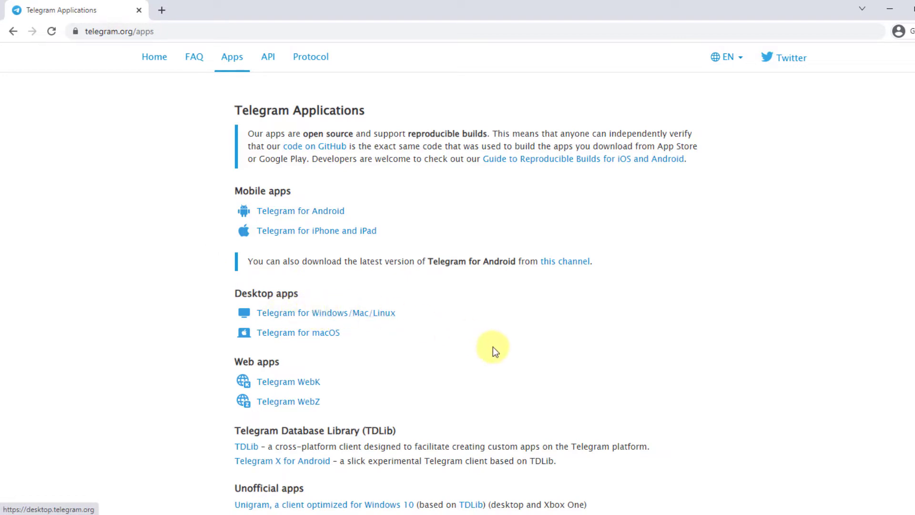
Pass Telegram Desktop's welcome screen with START MESSAGING to reach QR-code login
click(325, 312)
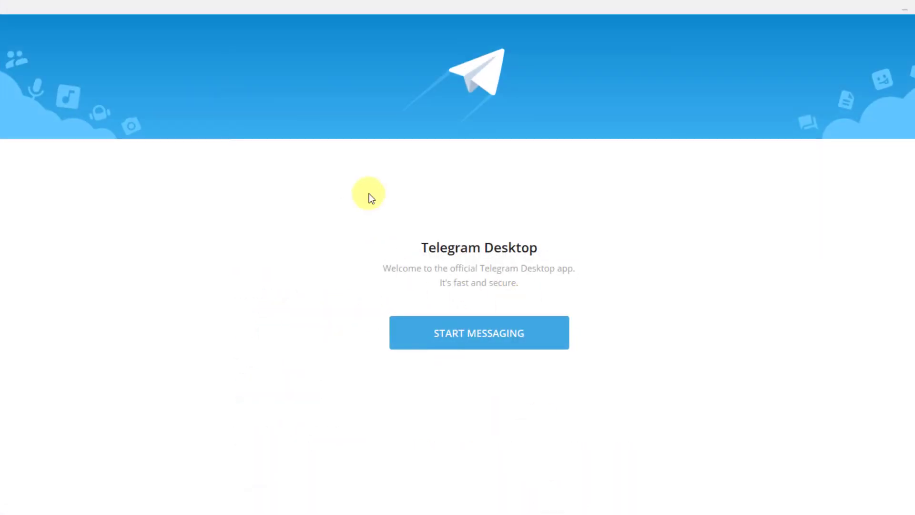
mouse_move(425, 210)
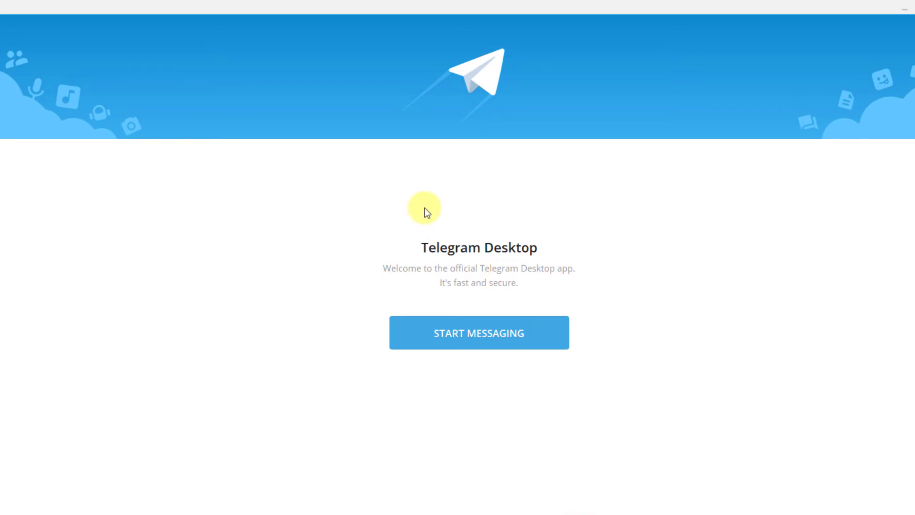
mouse_move(403, 275)
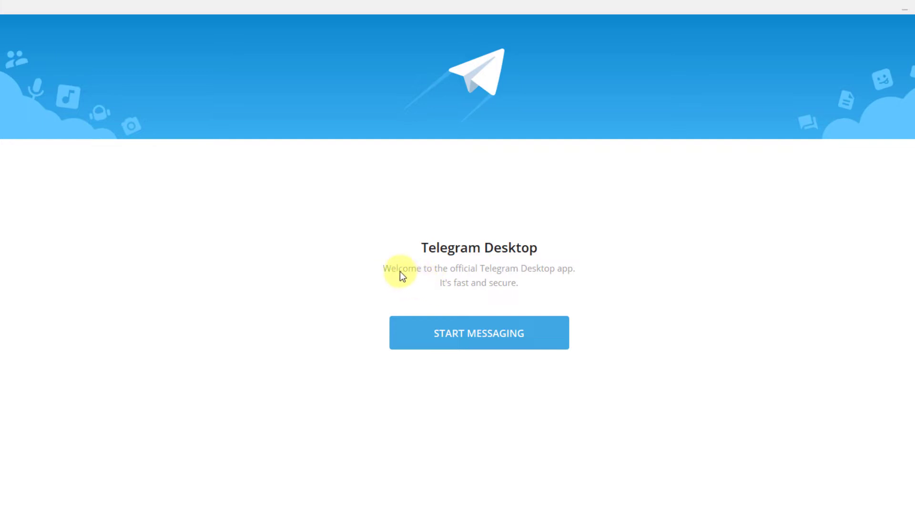
mouse_move(478, 332)
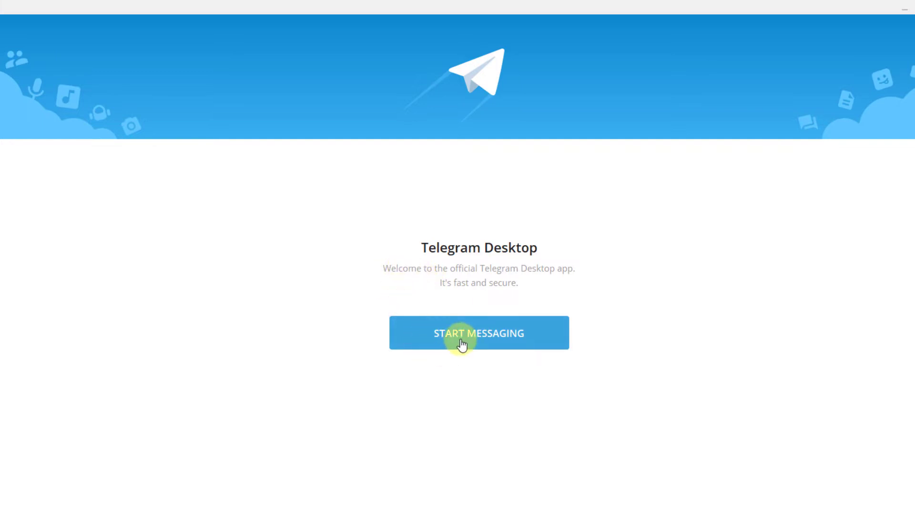
click(478, 333)
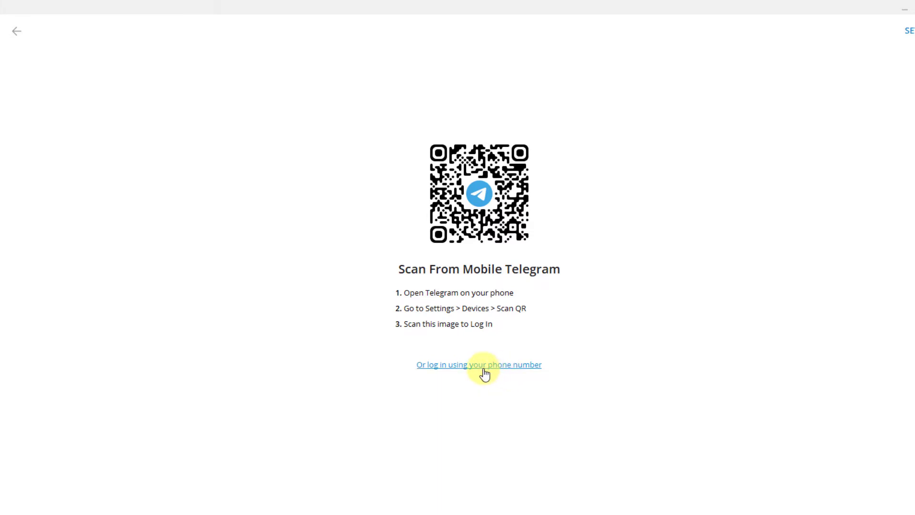
Log in by phone number, request the code and enter it
click(478, 364)
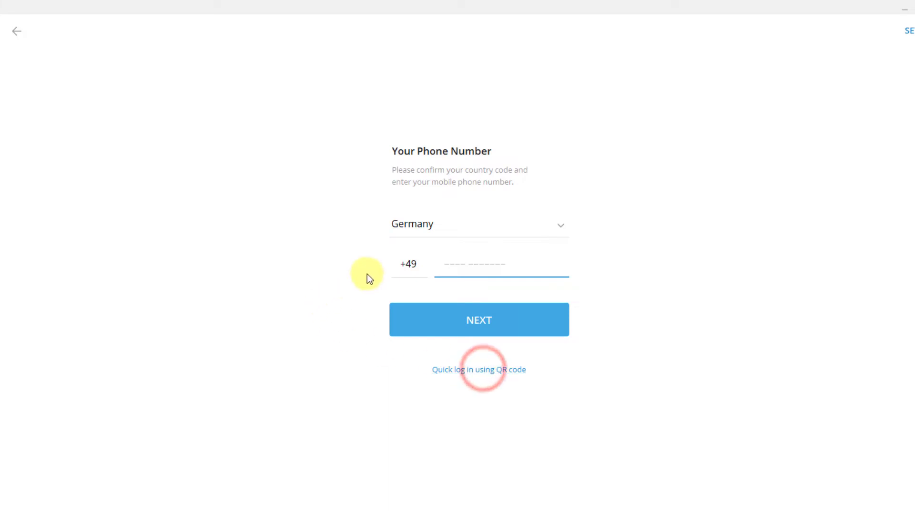
click(408, 263)
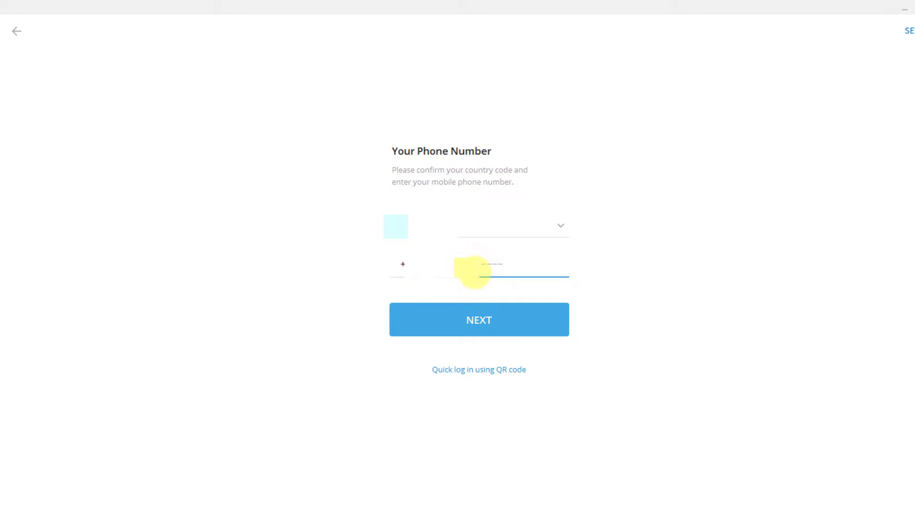
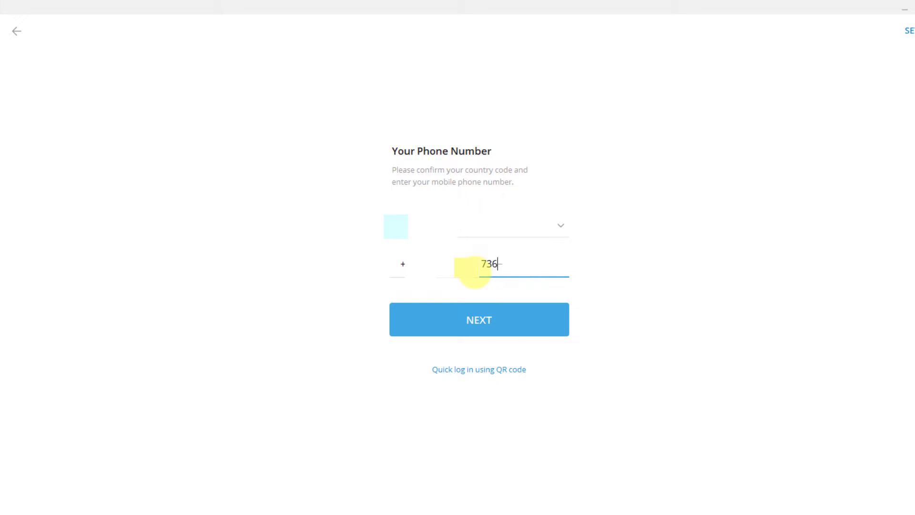
click(478, 319)
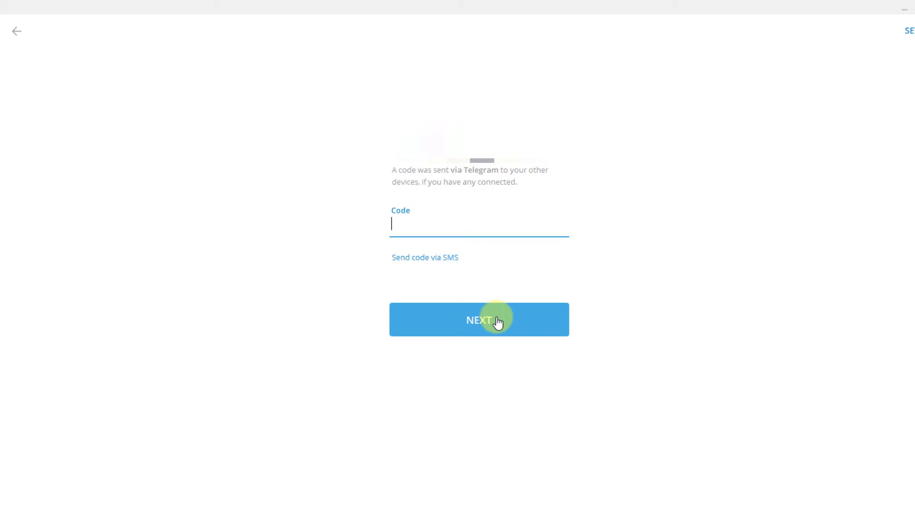
click(449, 224)
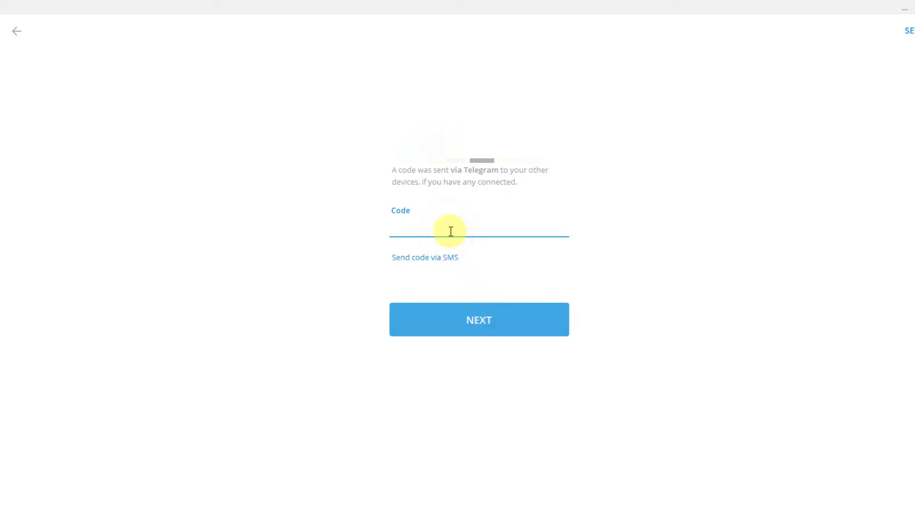
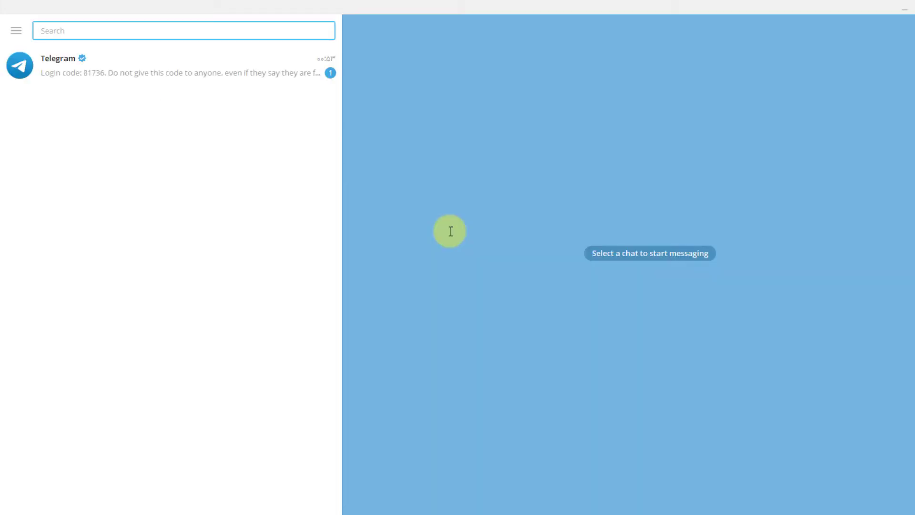
mouse_move(99, 153)
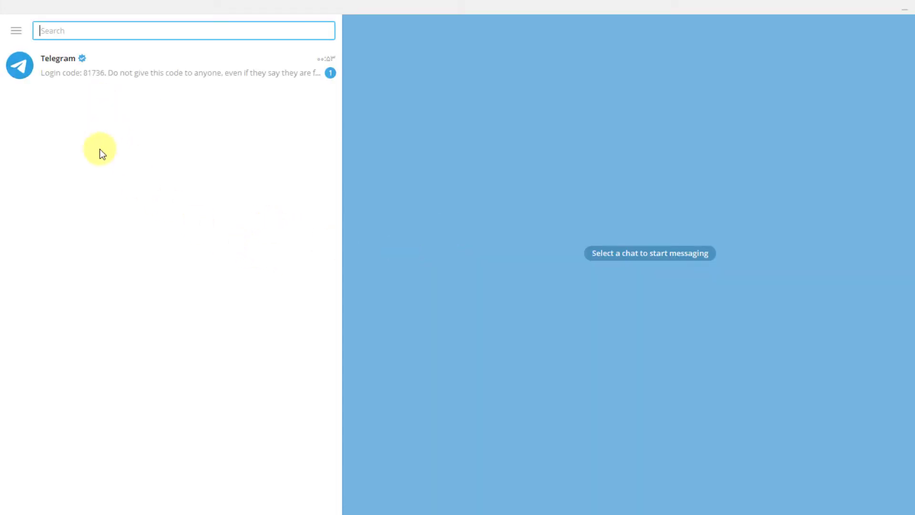
mouse_move(97, 158)
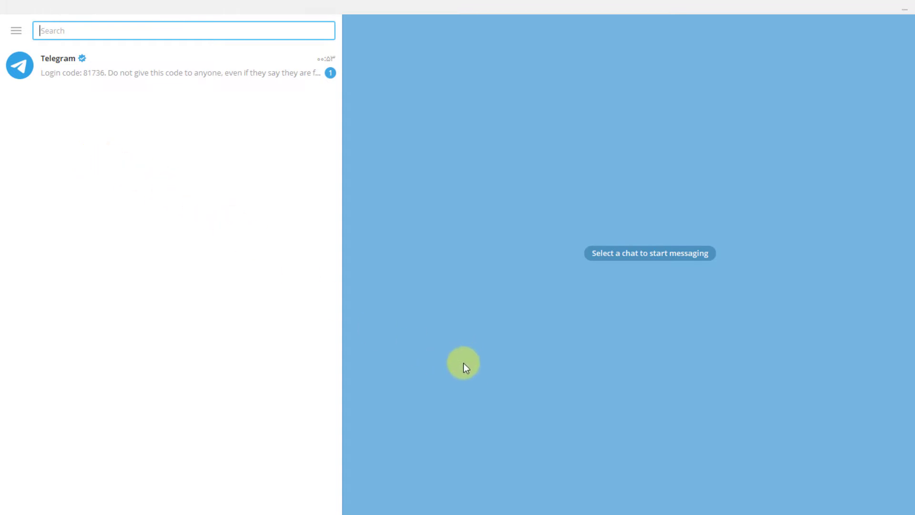
mouse_move(299, 308)
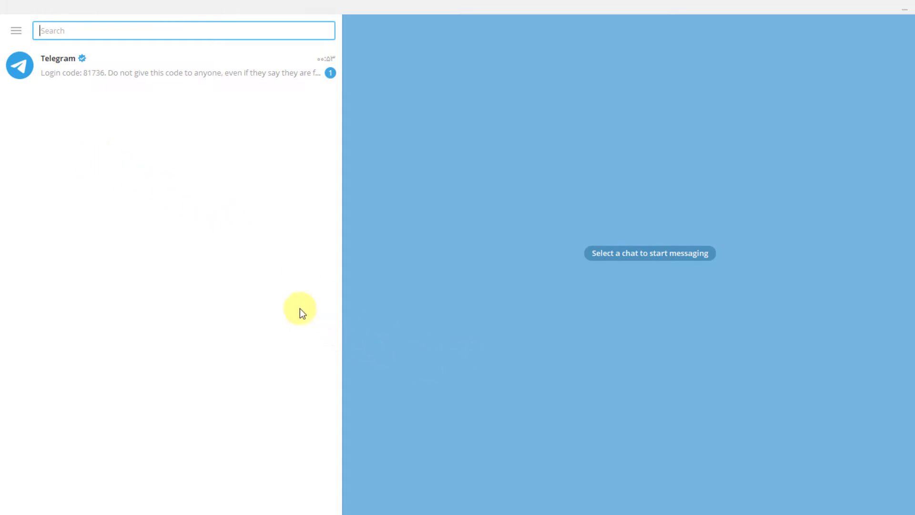
mouse_move(287, 312)
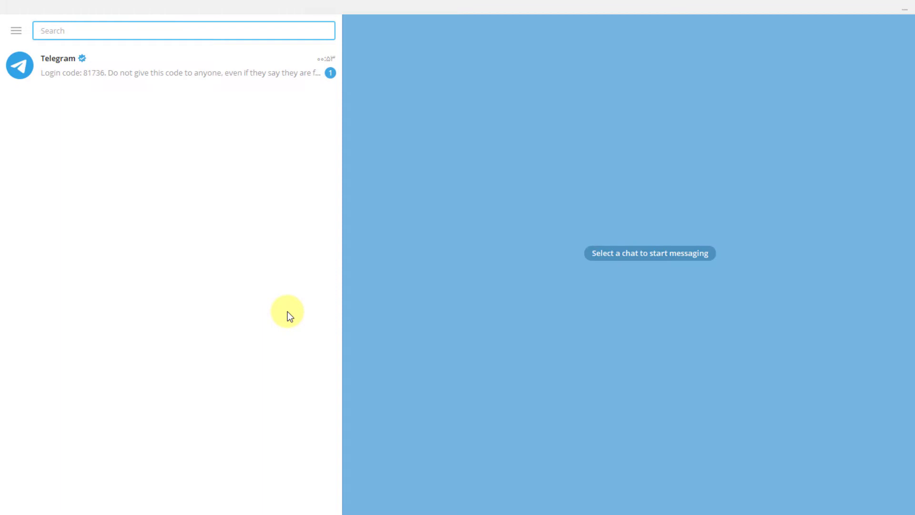
Find Saved Messages through the main menu's Contacts list by searching 'sav'
click(183, 31)
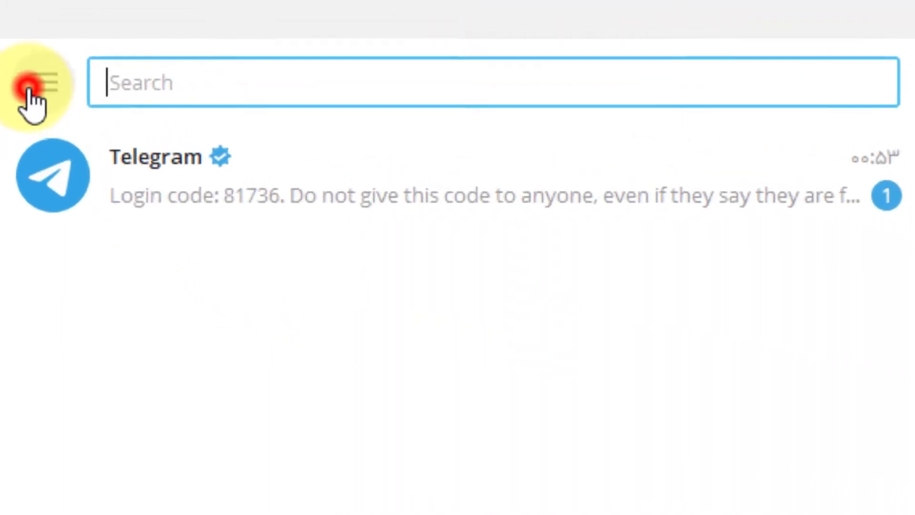
click(38, 81)
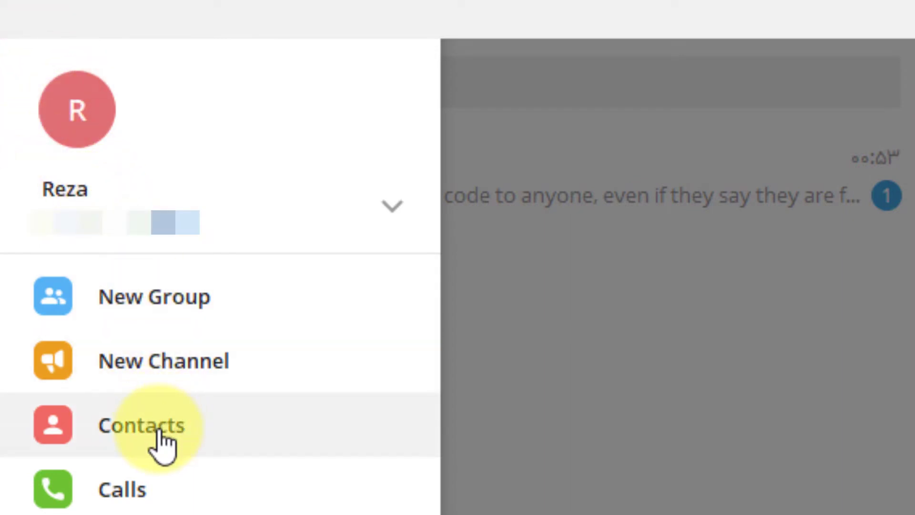
click(141, 424)
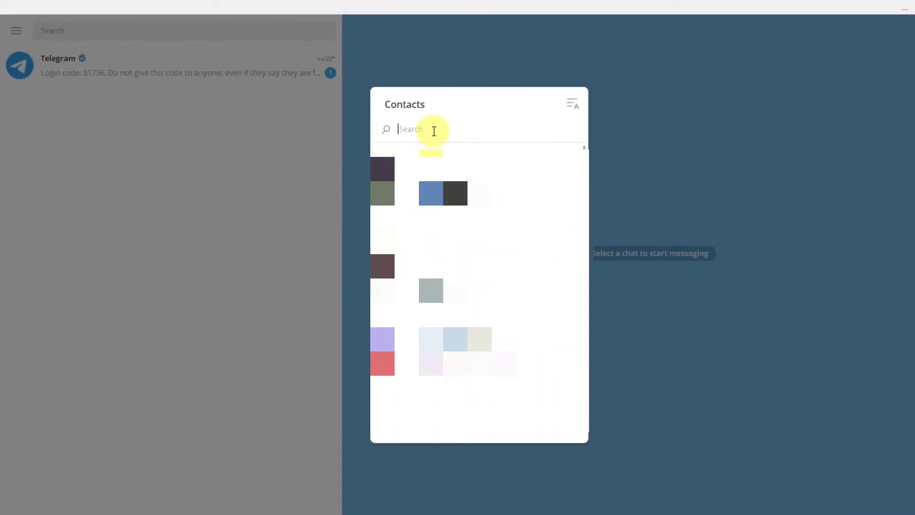
text(sav)
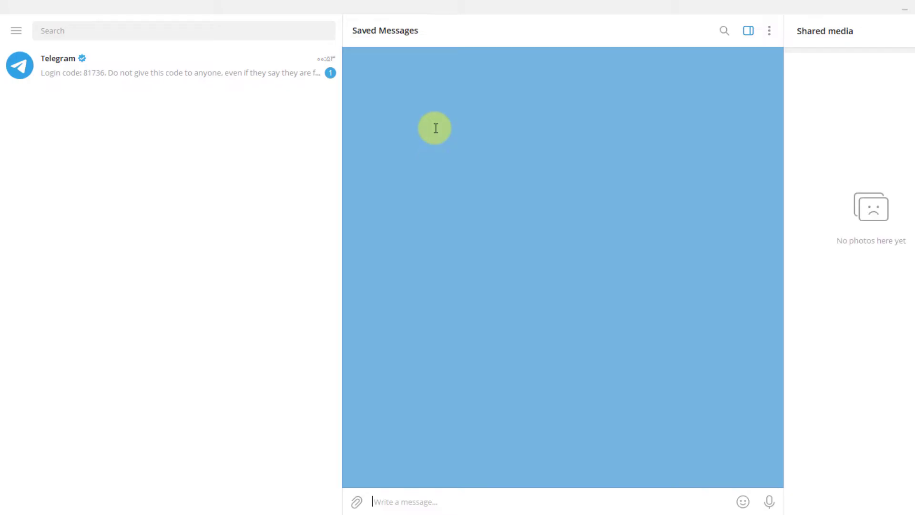
mouse_move(419, 31)
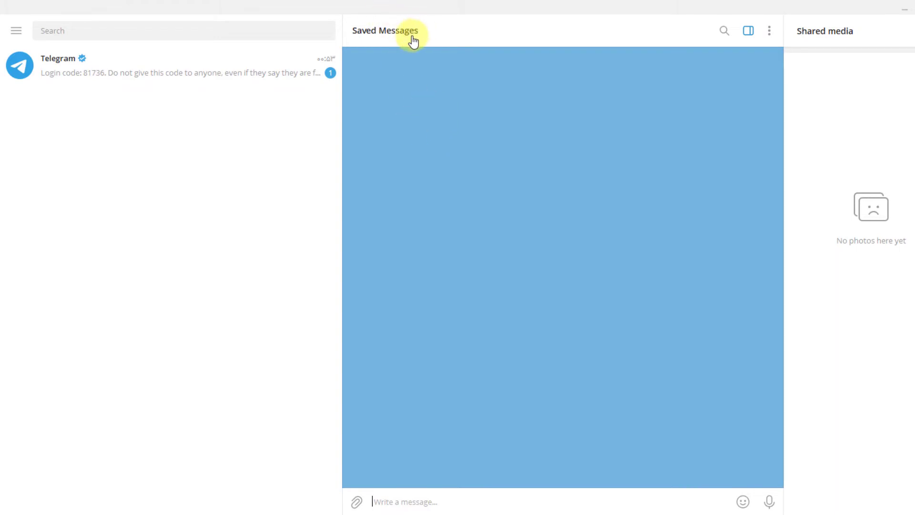
mouse_move(435, 206)
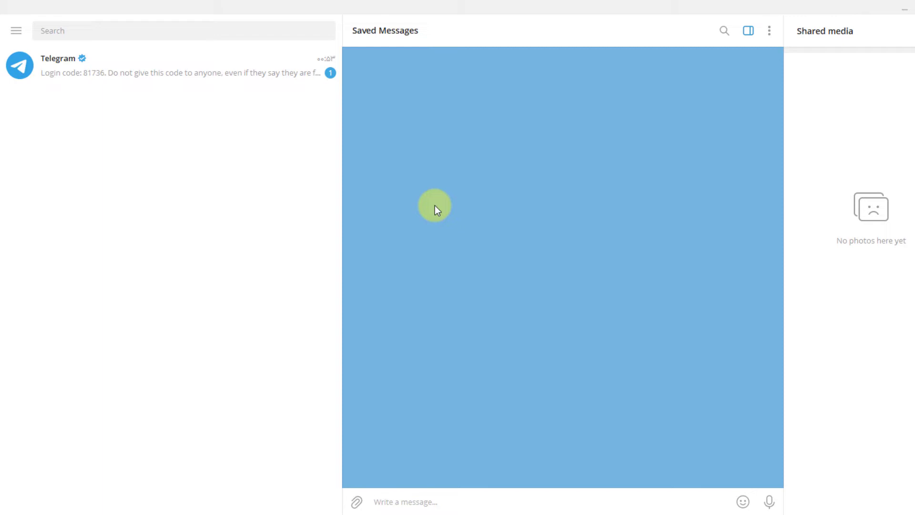
Attach test.mkv from the Desktop and send it to Saved Messages
click(356, 502)
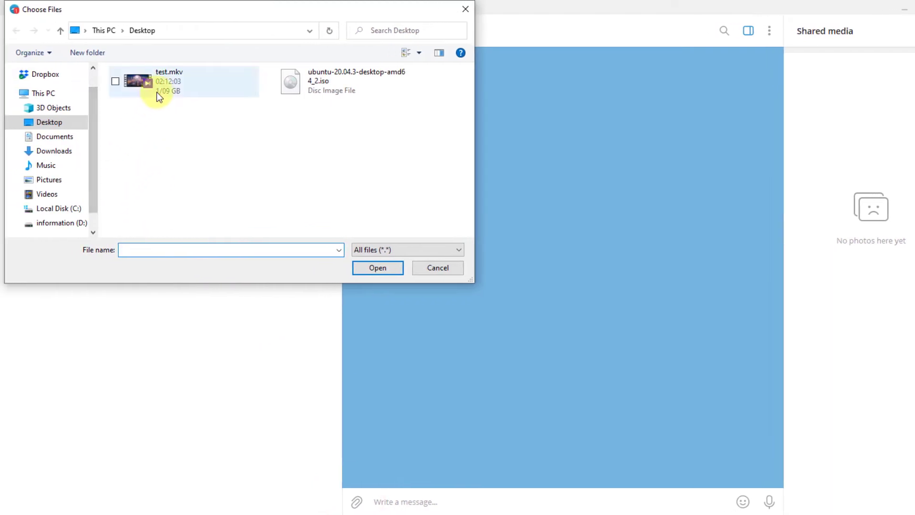
mouse_move(169, 81)
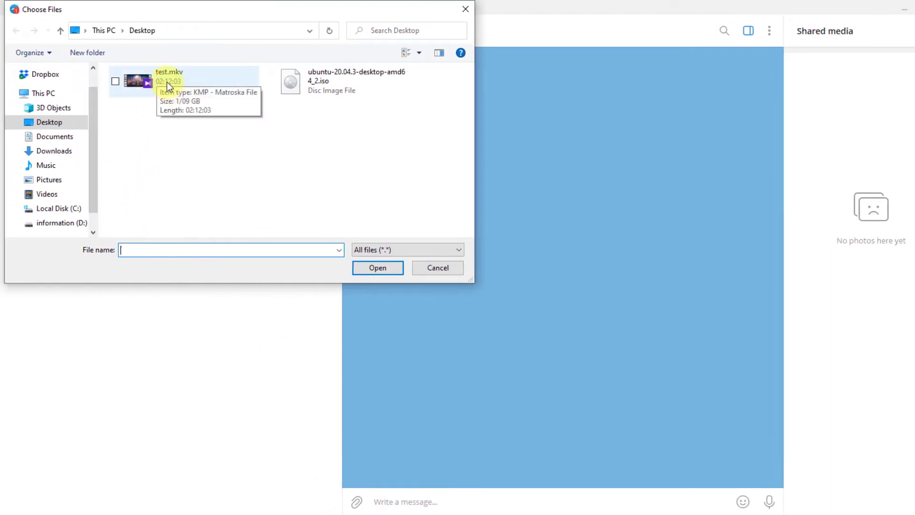
mouse_move(360, 224)
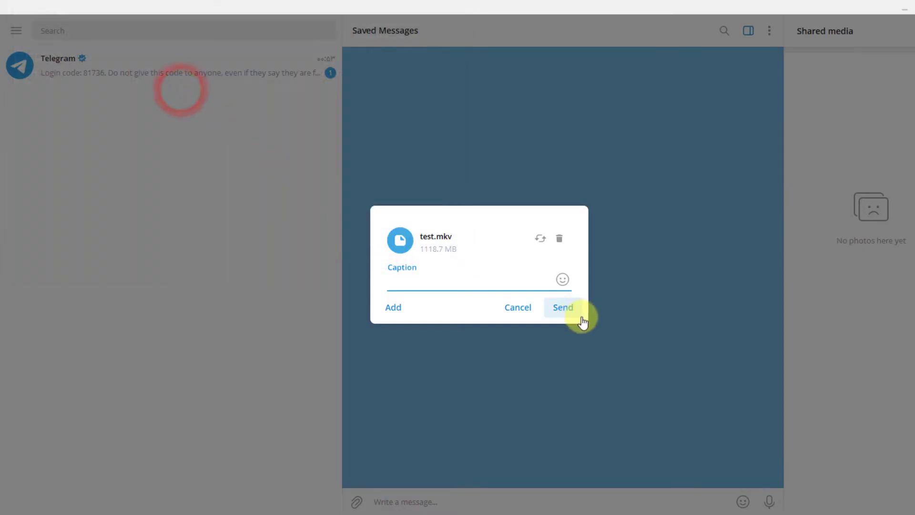
click(562, 307)
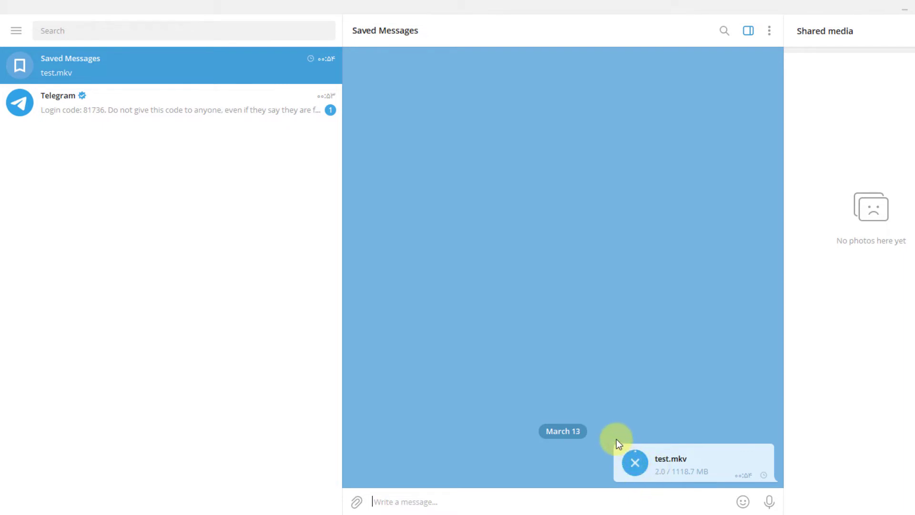
Open the message search inside Saved Messages while test.mkv uploads
click(723, 30)
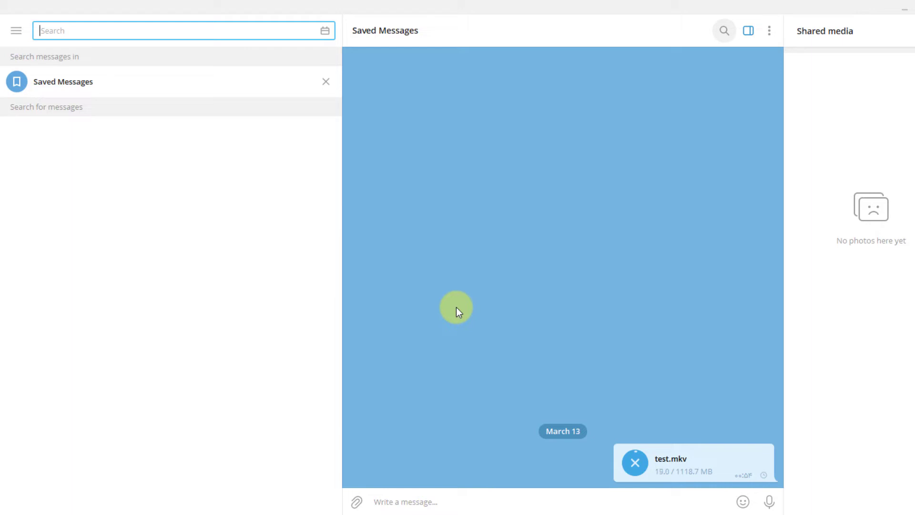
Attach ubuntu-20.04.3-desktop-amd64_2.iso and dismiss the 2 GB size-limit warning
click(356, 502)
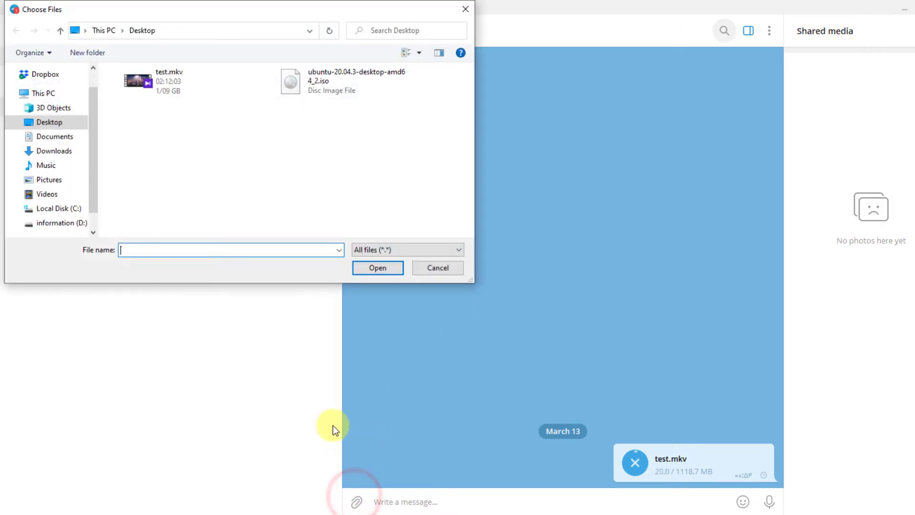
click(356, 81)
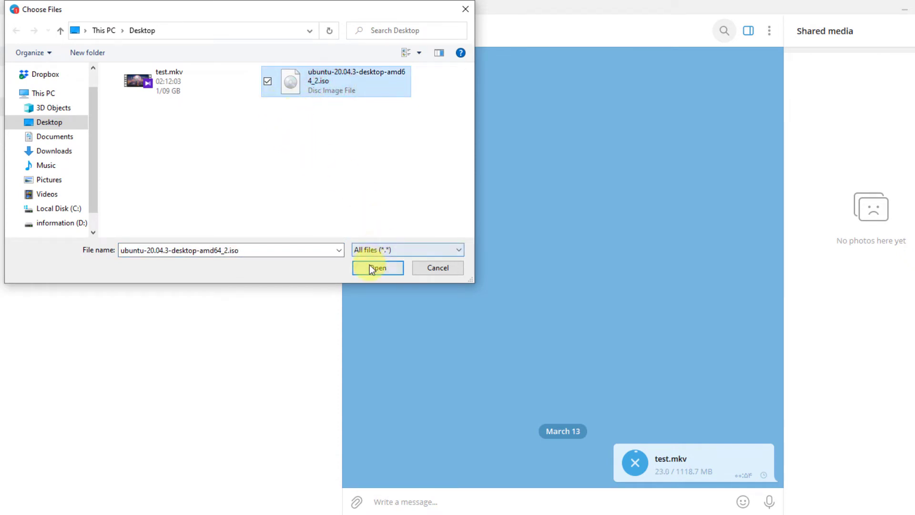
click(377, 267)
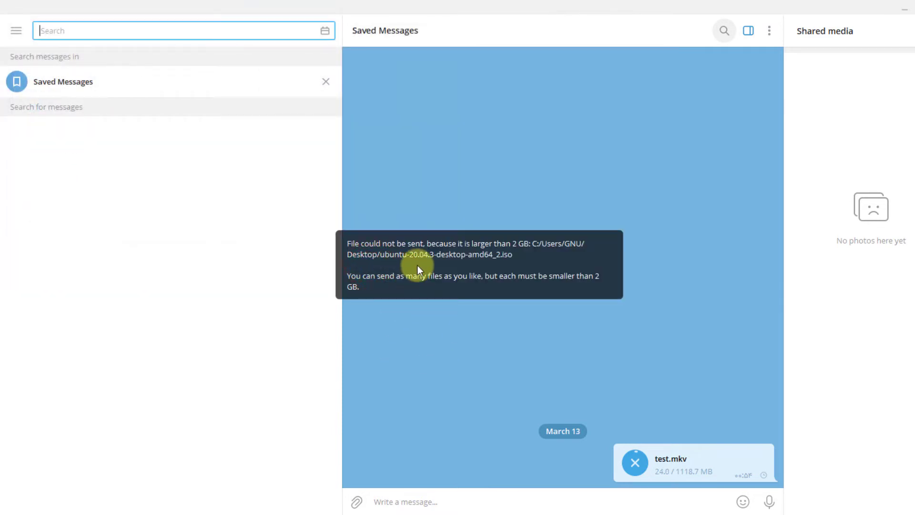
click(419, 270)
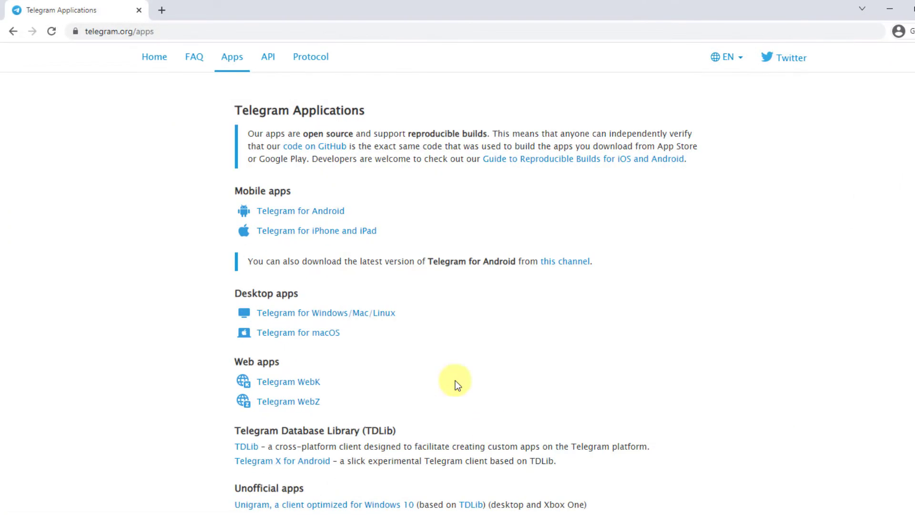
Search Google for 'winrar' in a new Chrome tab
click(304, 10)
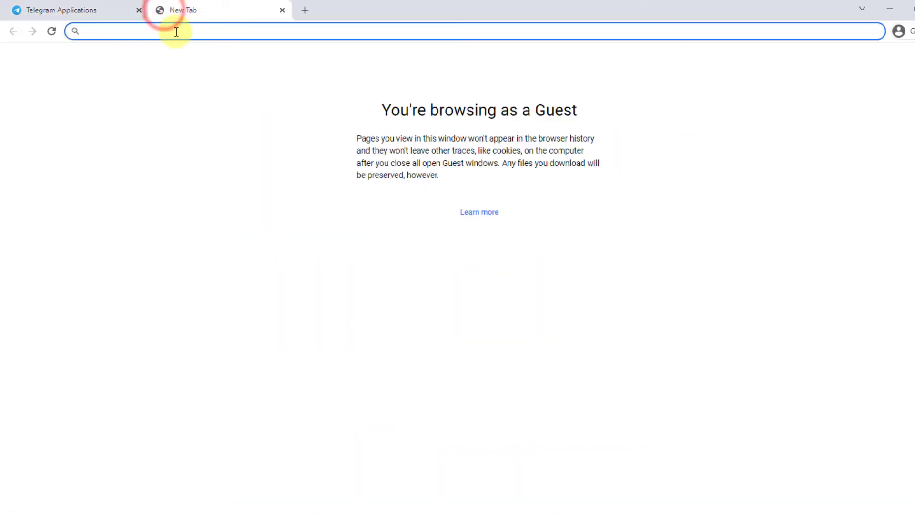
click(175, 31)
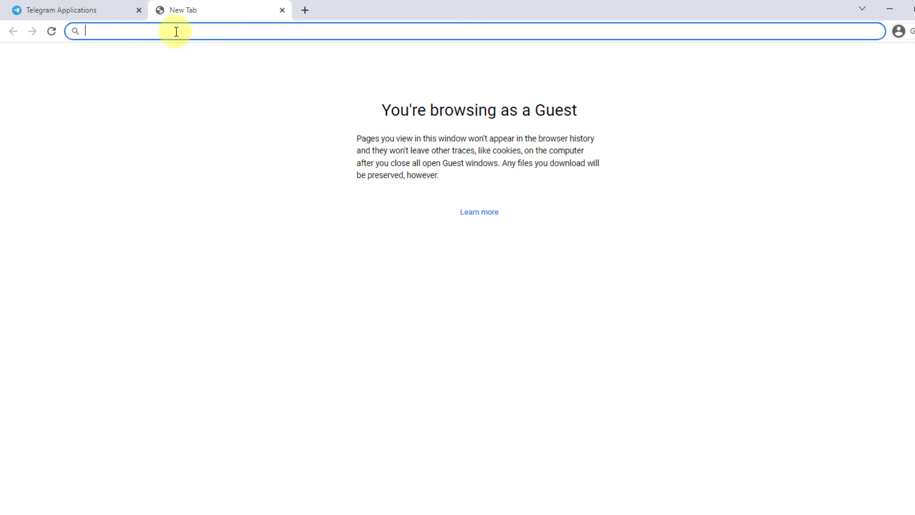
text(winrar&oq=winrar&aqs=chrome..69i57.1068j0j1&sourceid=chrome&ie=UTF-8)
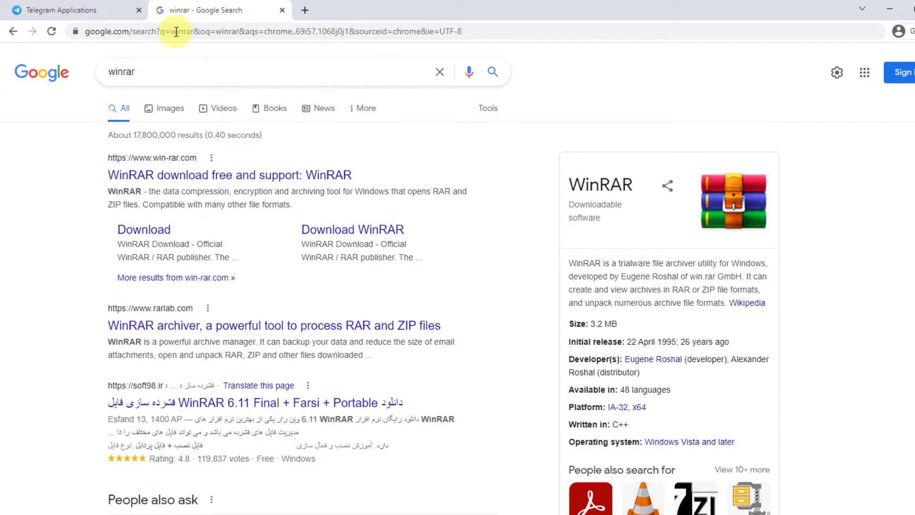
mouse_move(169, 175)
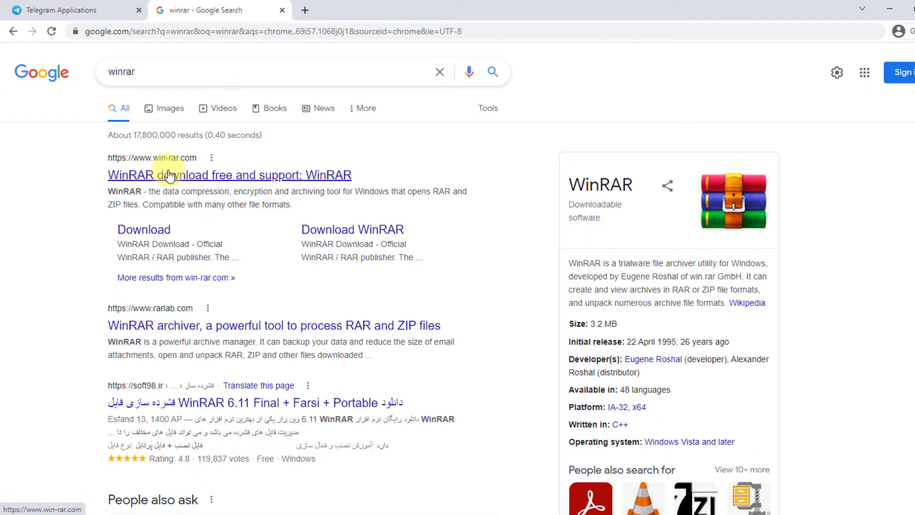
Open the win-rar.com result and go to its Download WinRAR page
click(229, 175)
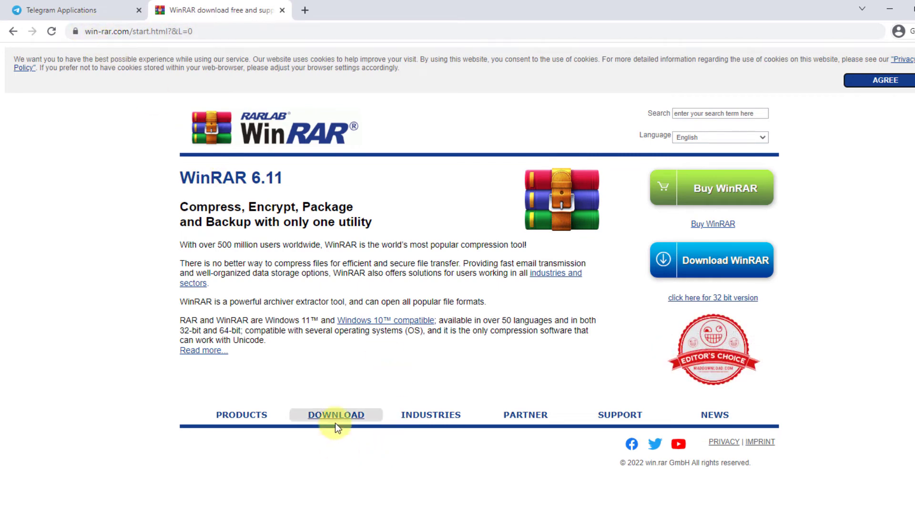
click(335, 414)
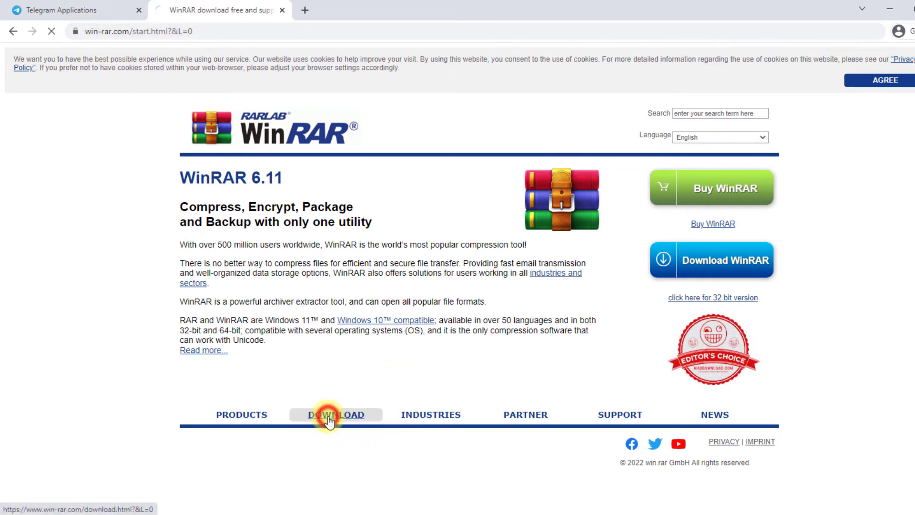
click(335, 414)
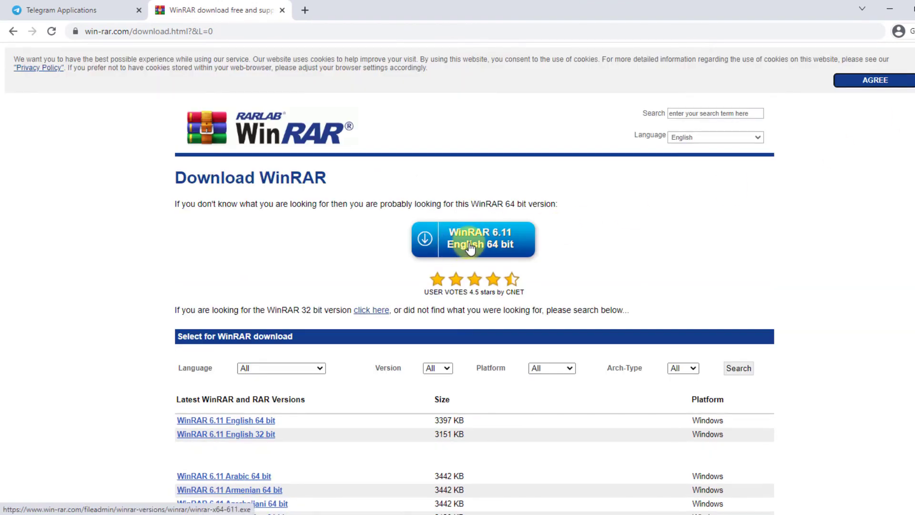
Download WinRAR 6.11 English 64 bit, run the installer, and install it
click(473, 239)
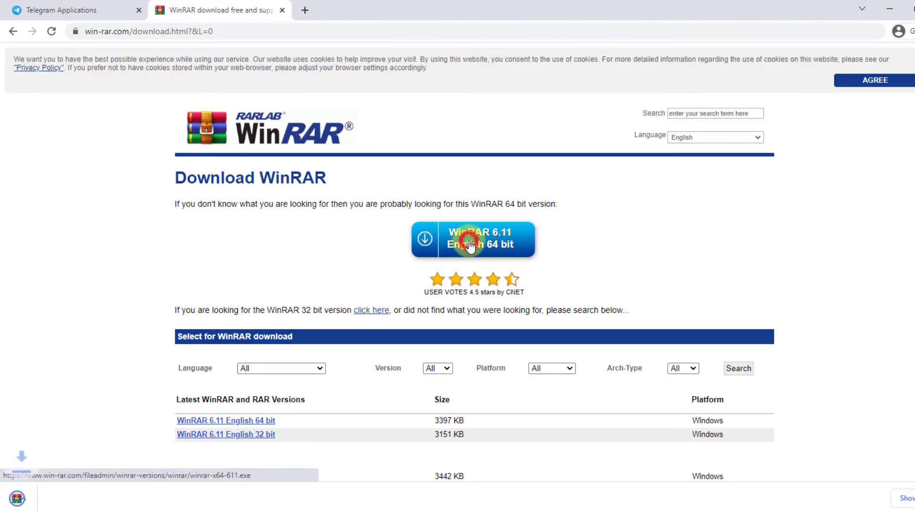
click(473, 239)
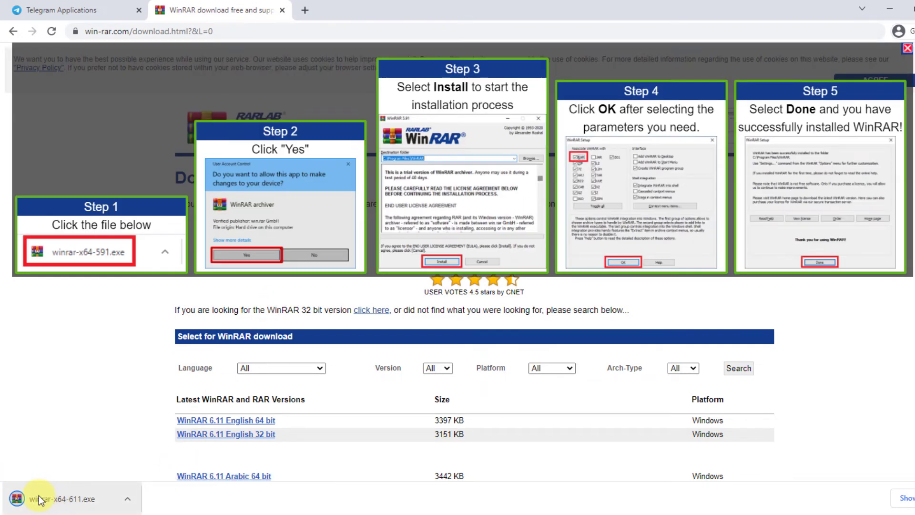
click(70, 499)
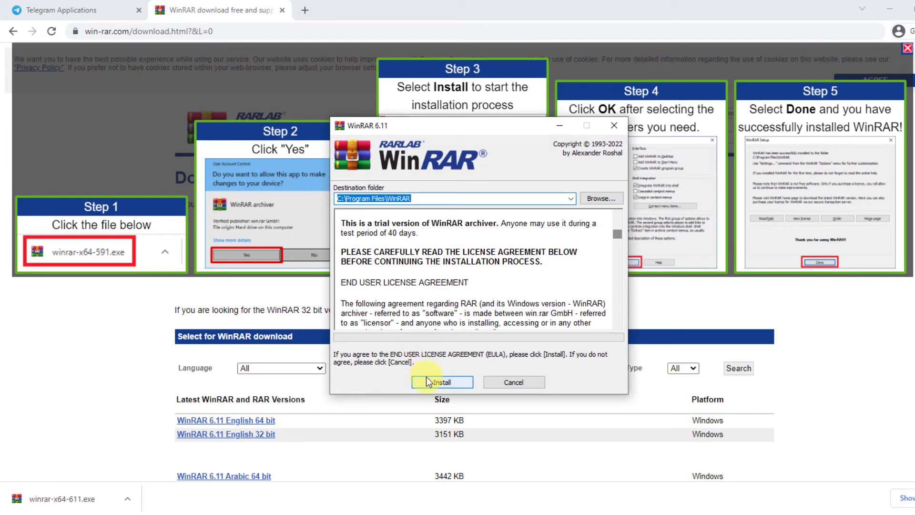
click(441, 381)
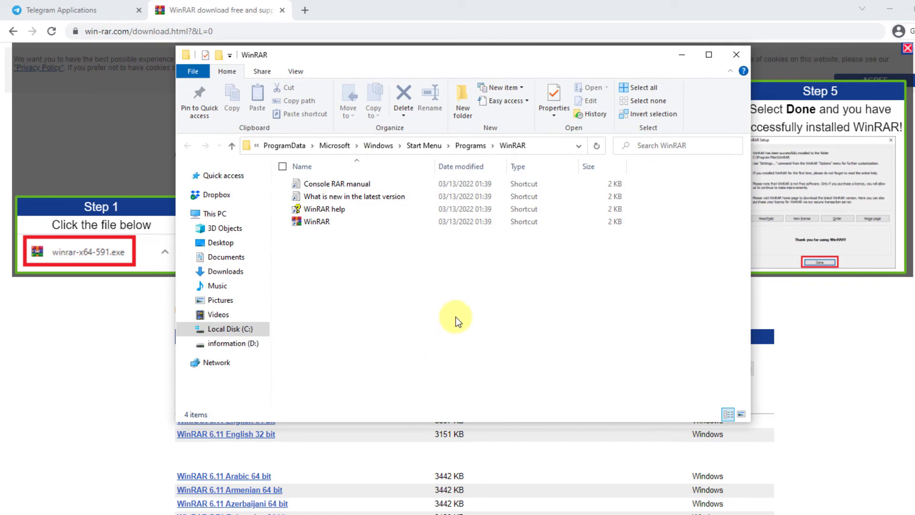
mouse_move(736, 54)
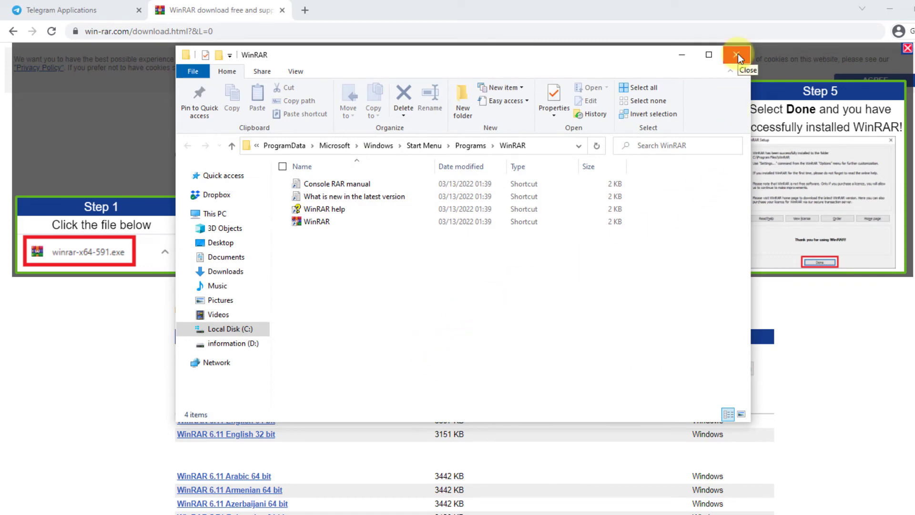
Close the WinRAR shortcuts folder and select the Ubuntu ISO on the desktop
click(736, 55)
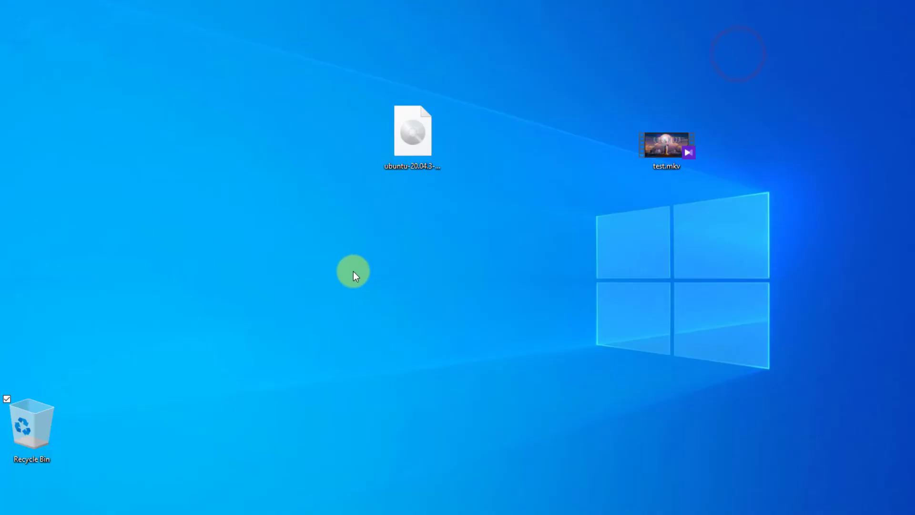
click(412, 130)
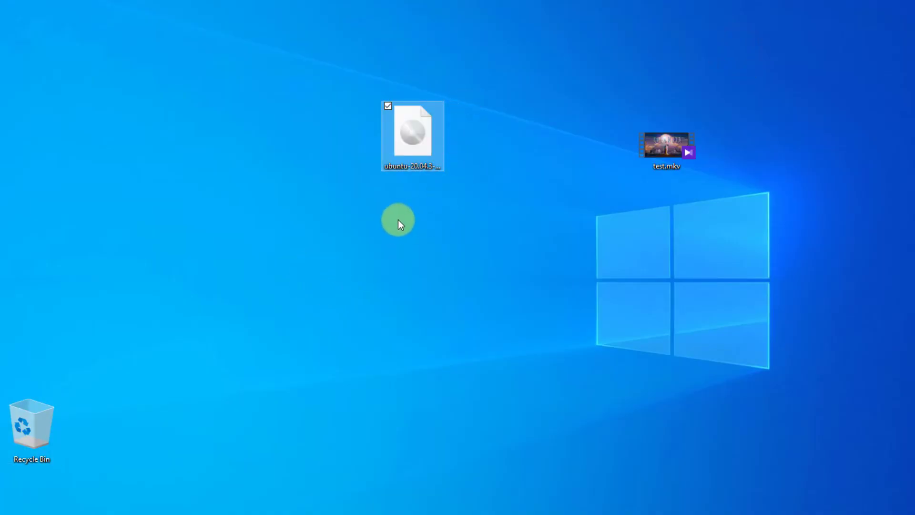
click(412, 135)
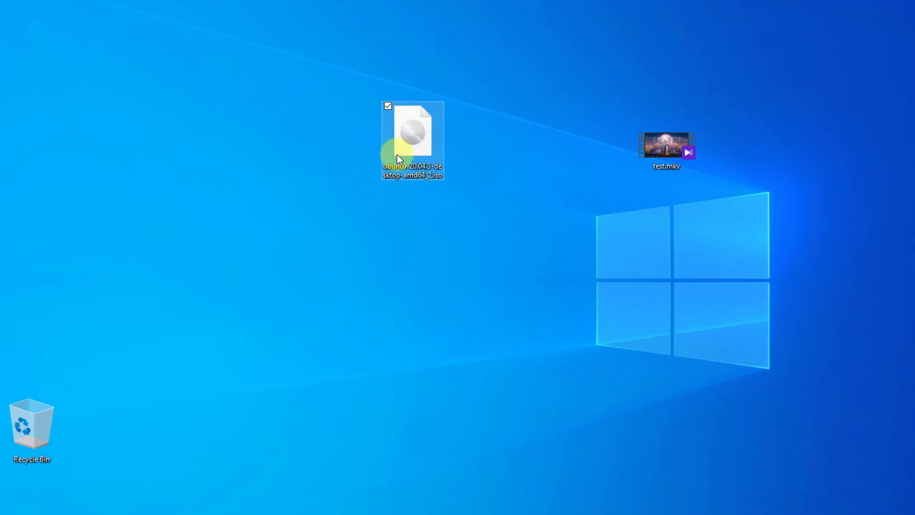
mouse_move(411, 146)
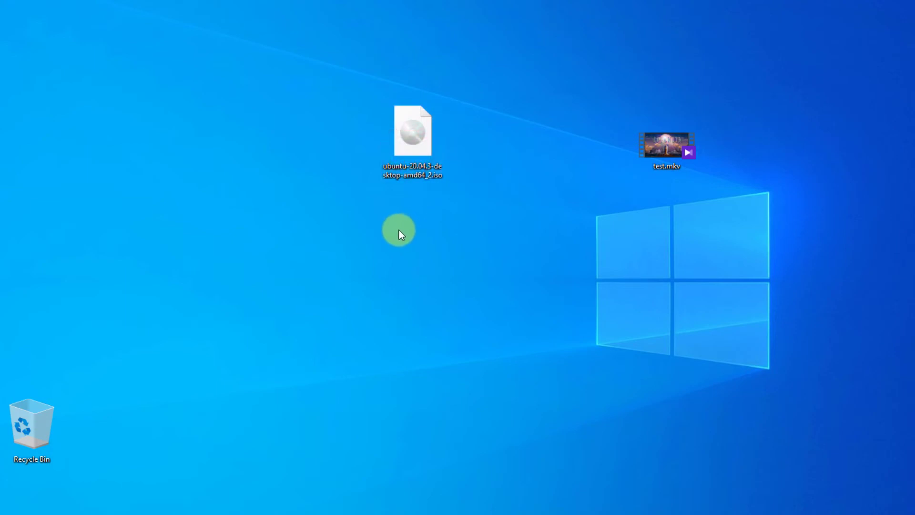
click(413, 140)
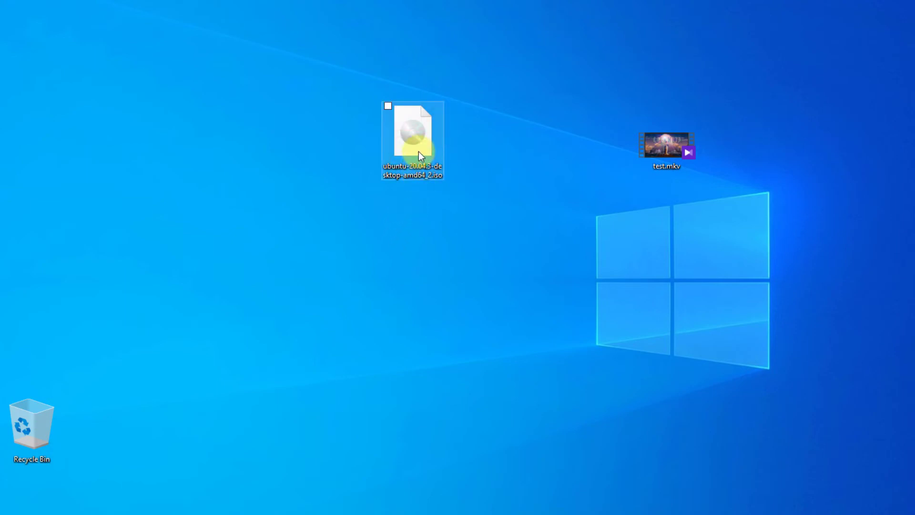
Choose 'Add to archive...' from the Ubuntu ISO's right-click menu
right_click(411, 131)
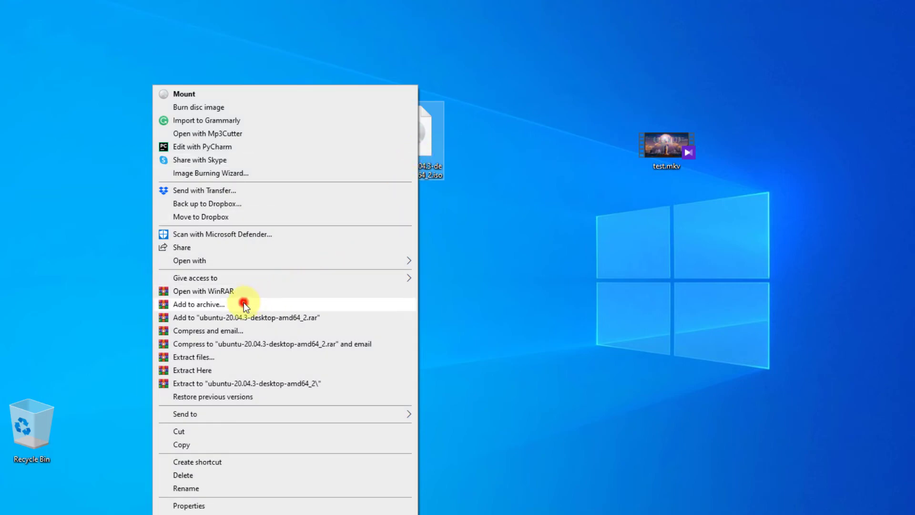
click(199, 304)
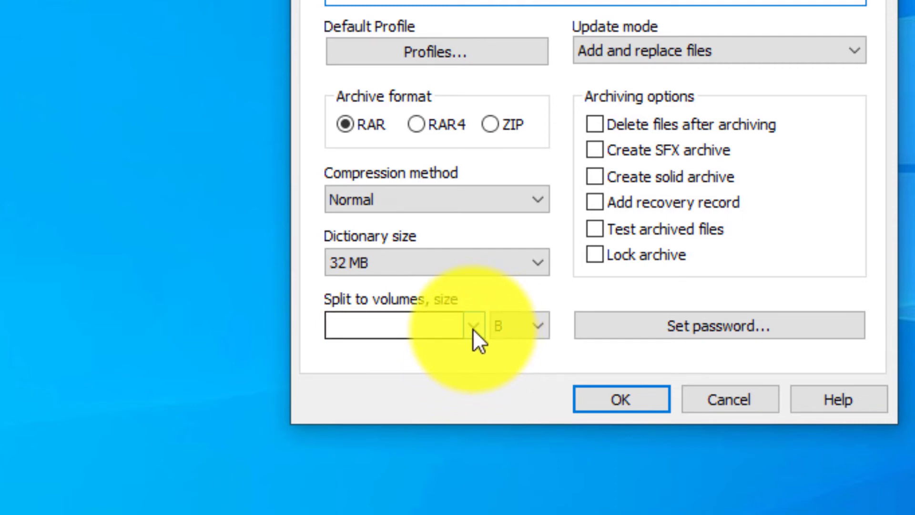
Choose 500 MB from the 'Split to volumes, size' dropdown
click(480, 325)
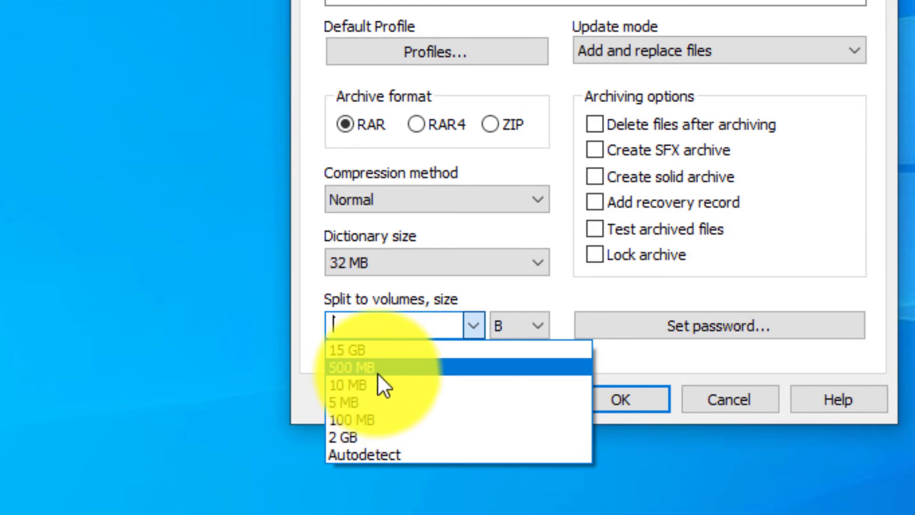
mouse_move(382, 384)
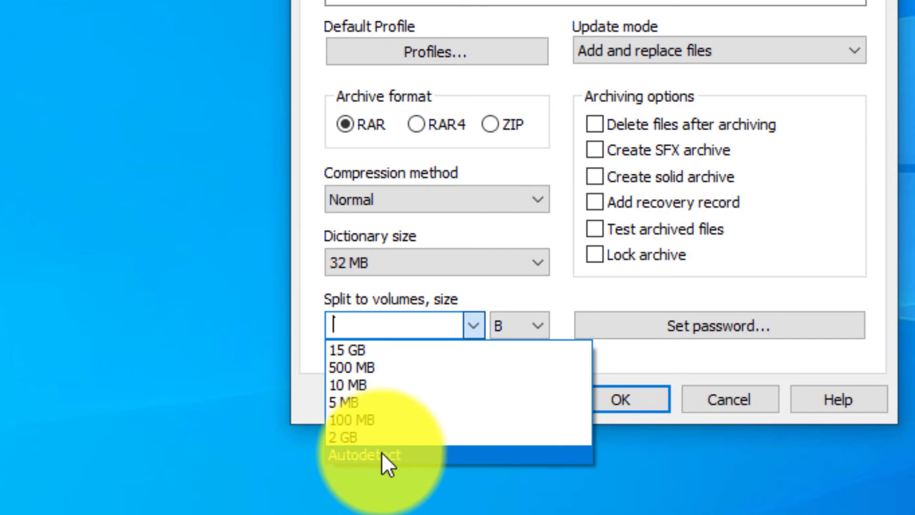
mouse_move(379, 452)
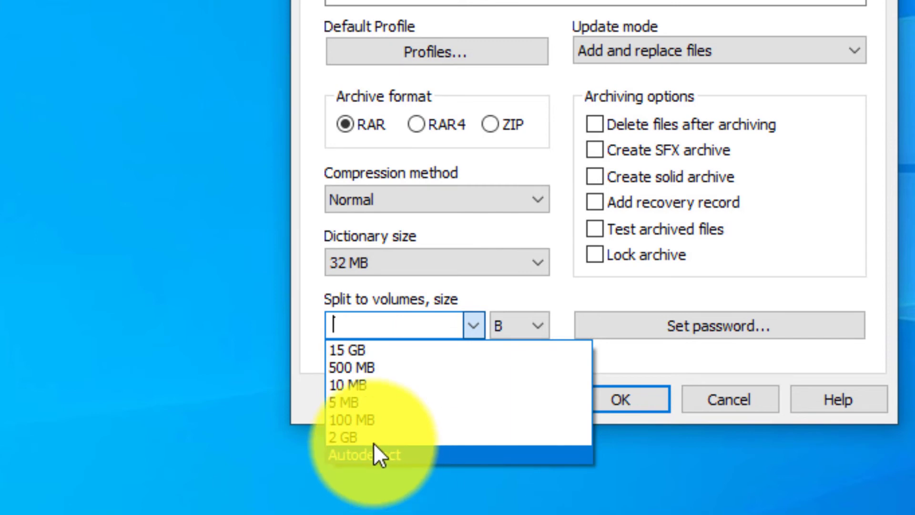
mouse_move(373, 366)
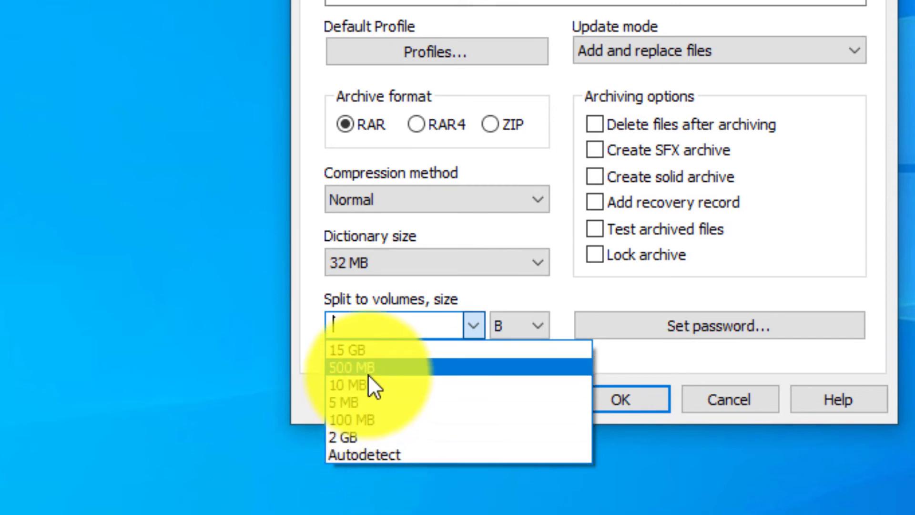
mouse_move(362, 384)
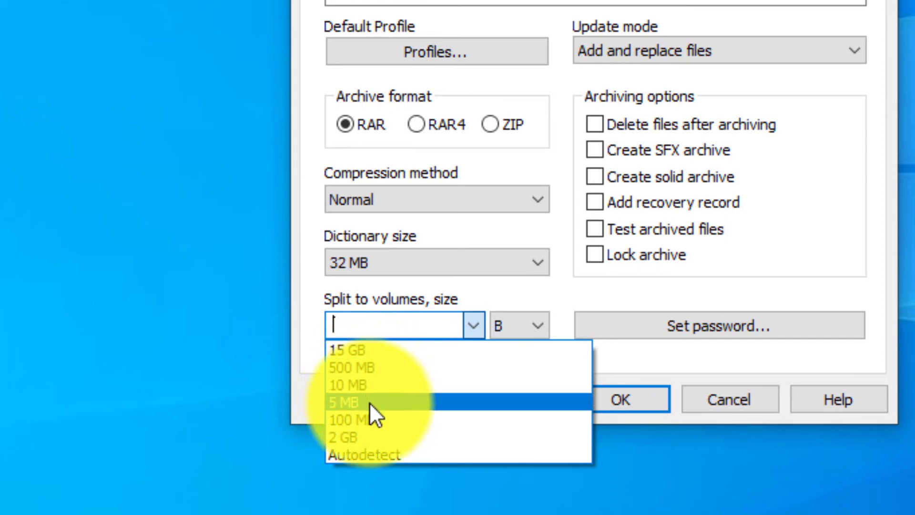
mouse_move(367, 437)
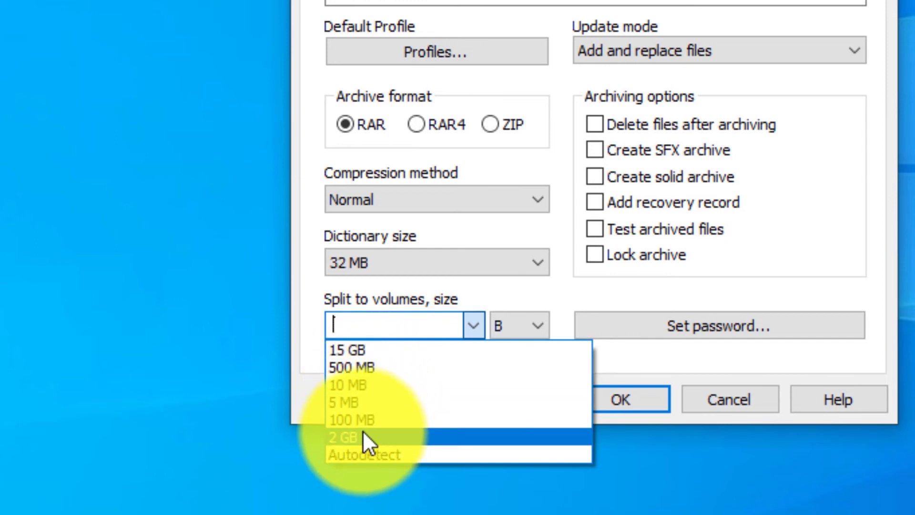
mouse_move(367, 367)
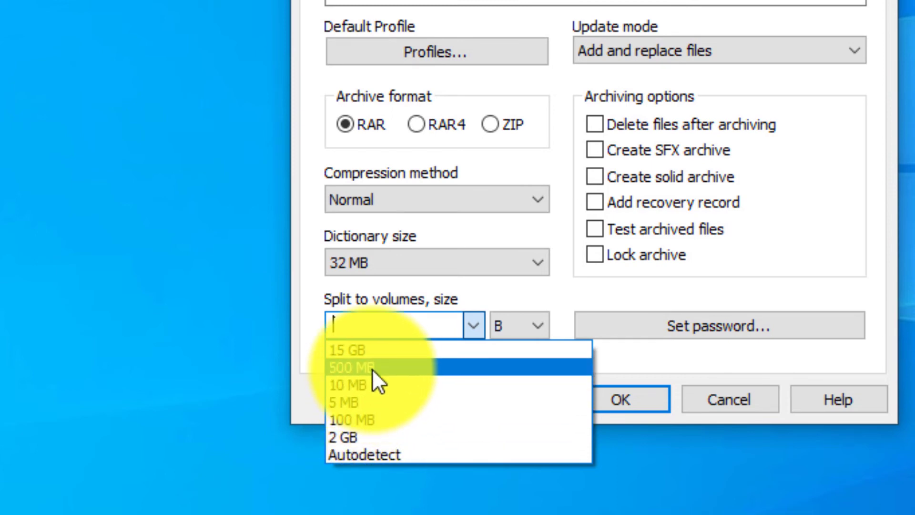
mouse_move(382, 421)
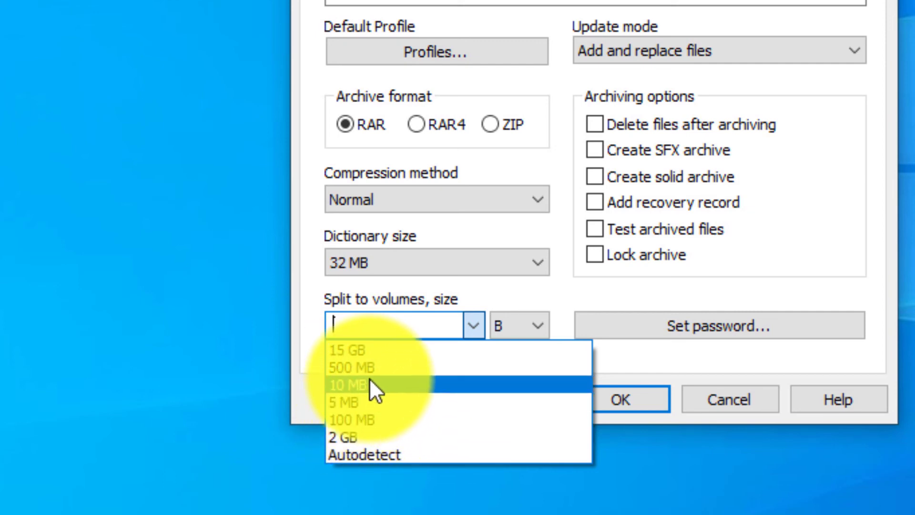
mouse_move(371, 367)
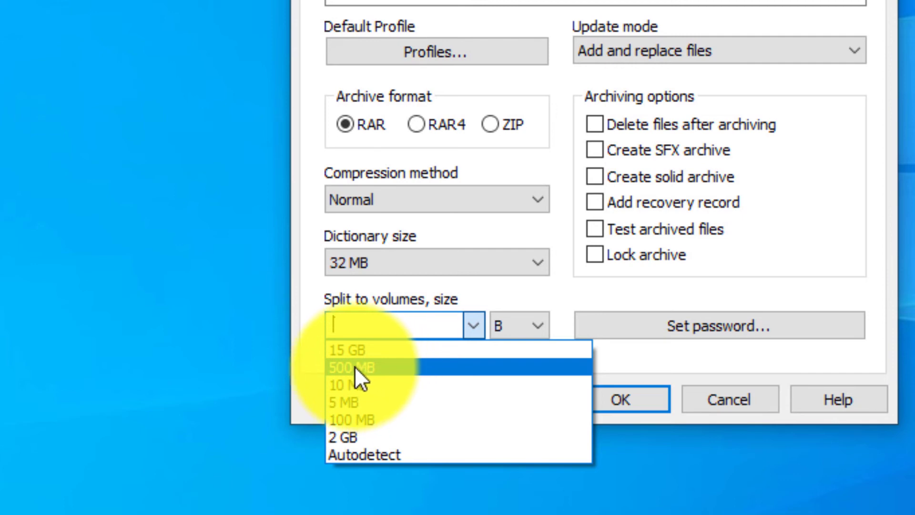
click(350, 366)
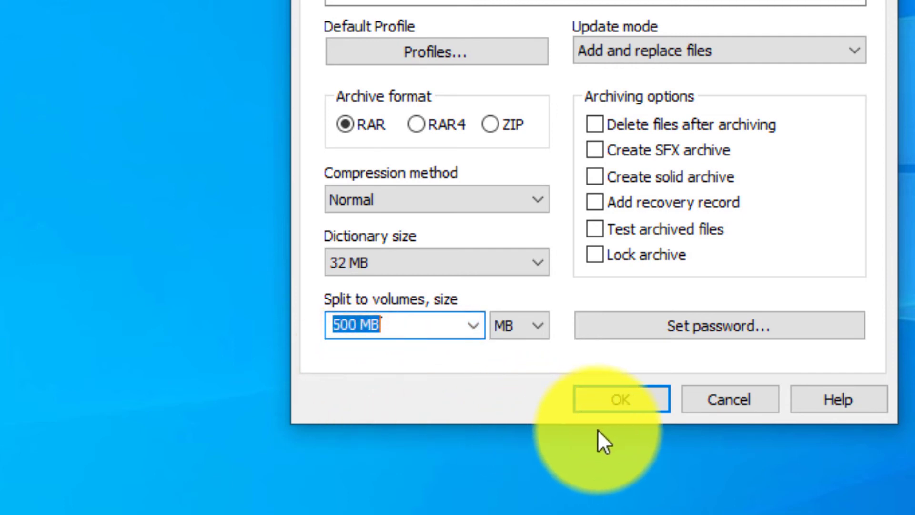
Create the six-part split RAR archive, then switch to Telegram
click(621, 400)
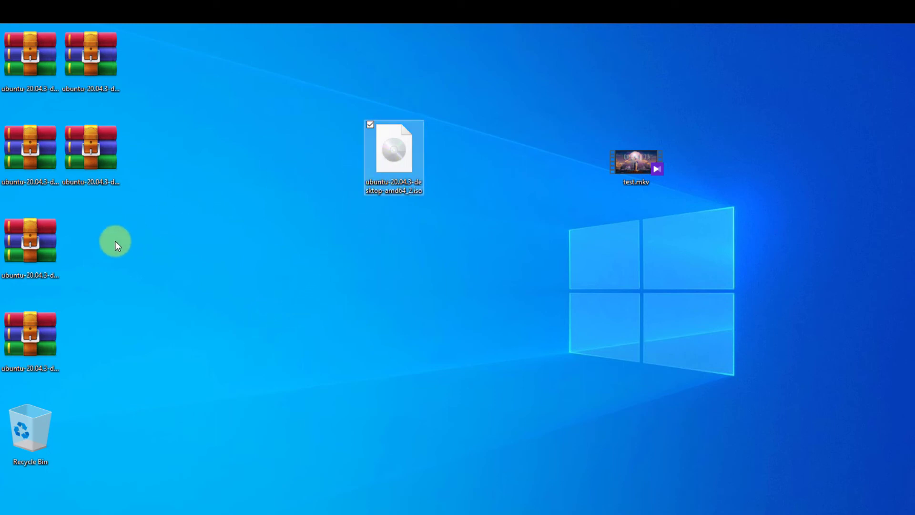
click(29, 147)
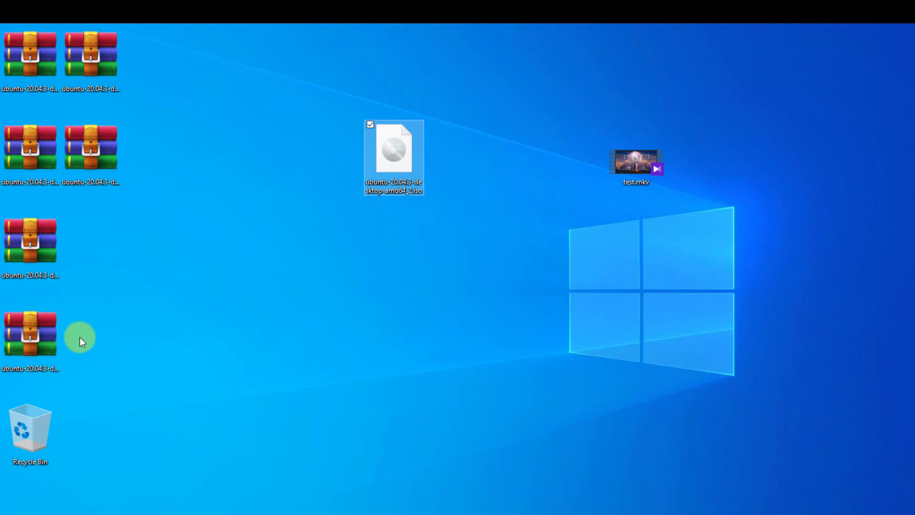
mouse_move(31, 333)
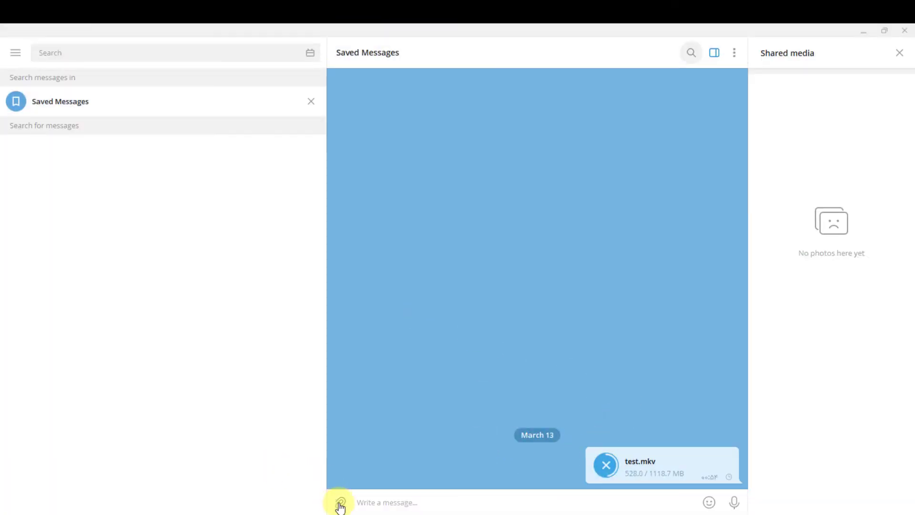
Attach the six Ubuntu RAR parts (part1–part6) and send them together to Saved Messages
click(340, 501)
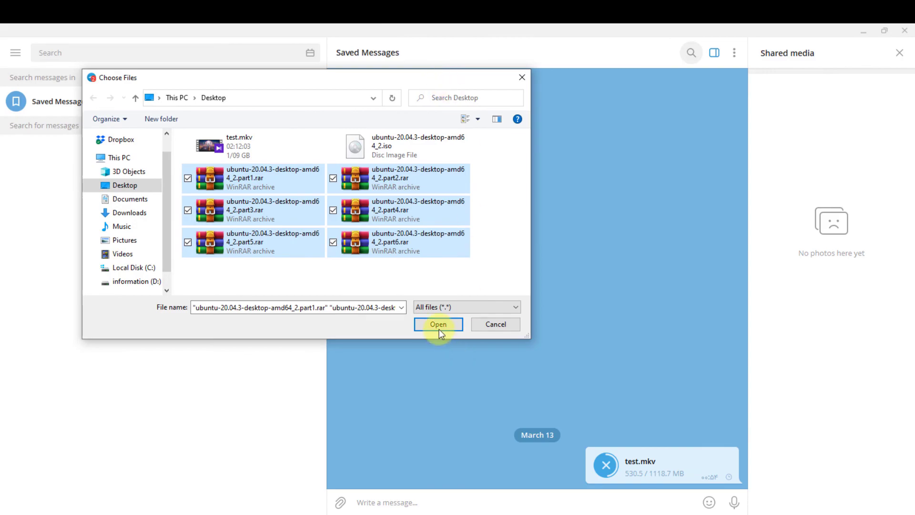
click(437, 324)
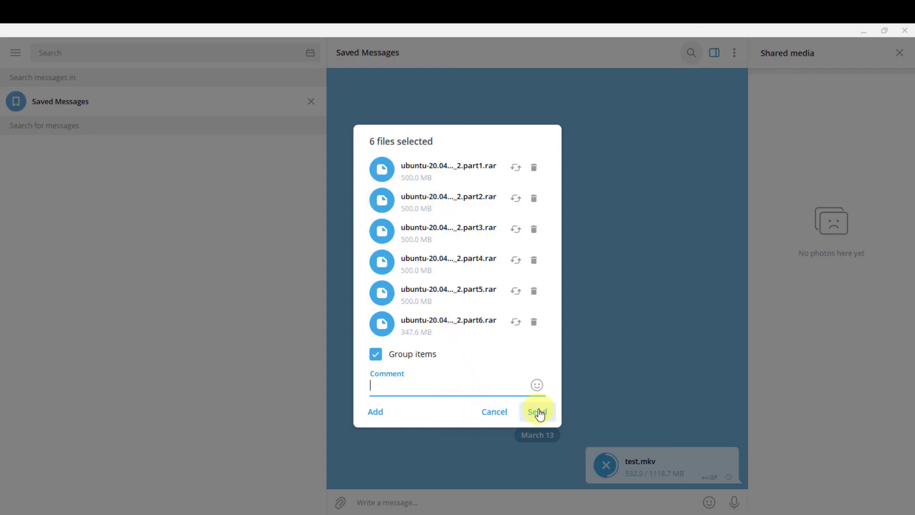
click(537, 412)
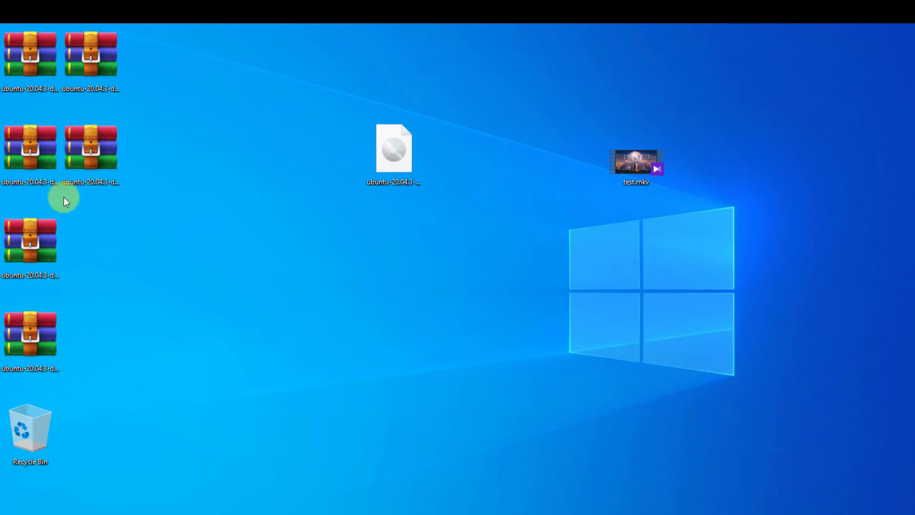
mouse_move(211, 255)
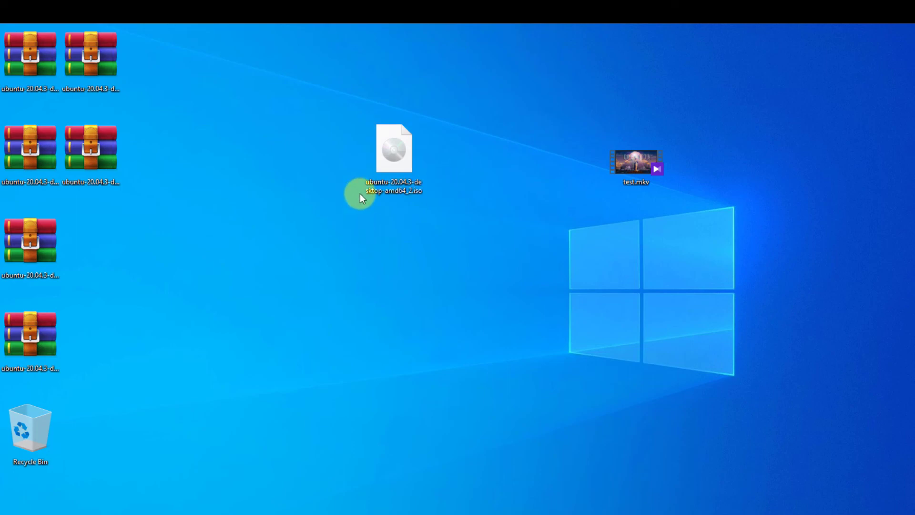
Permanently delete the Ubuntu ISO, then extract it from part4.rar back onto the desktop
drag(392, 148, 94, 405)
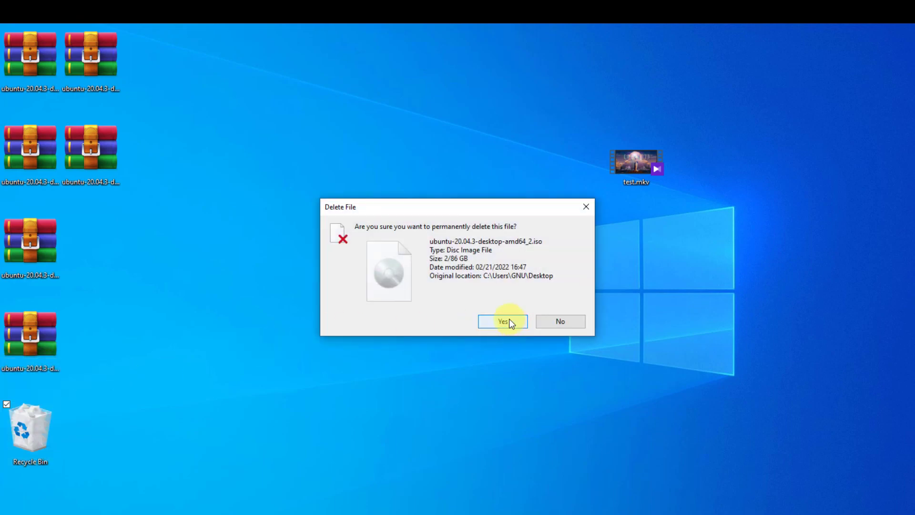
click(501, 321)
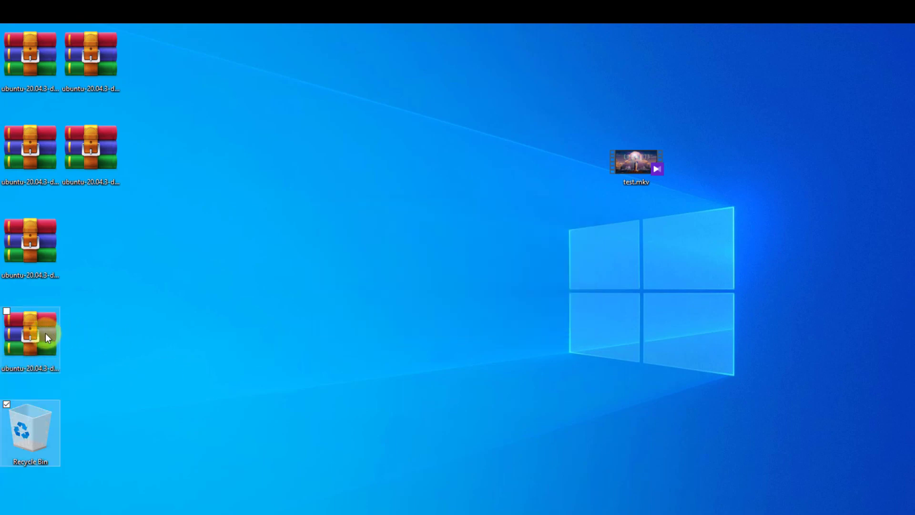
mouse_move(46, 338)
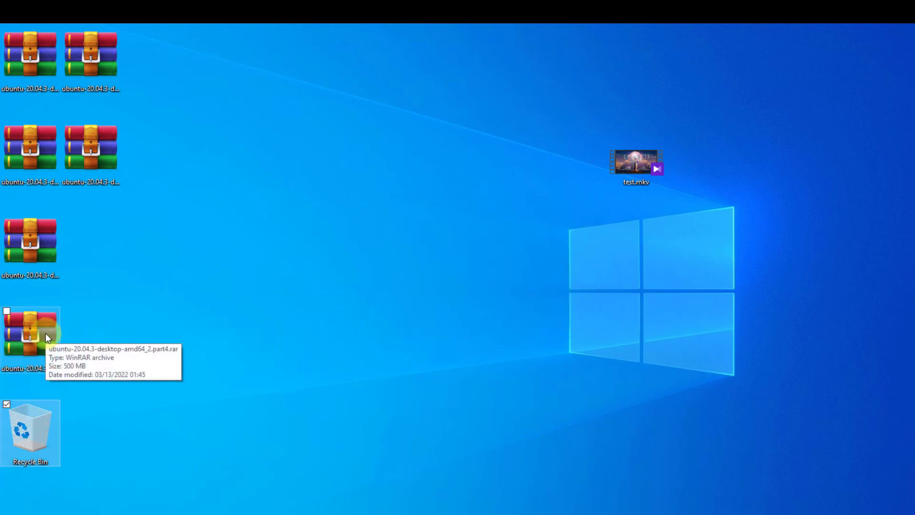
double_click(29, 331)
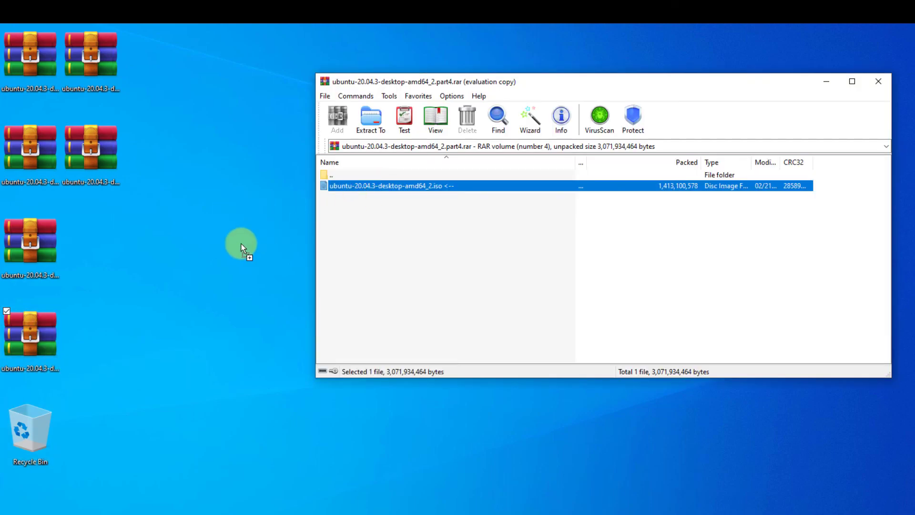
click(370, 119)
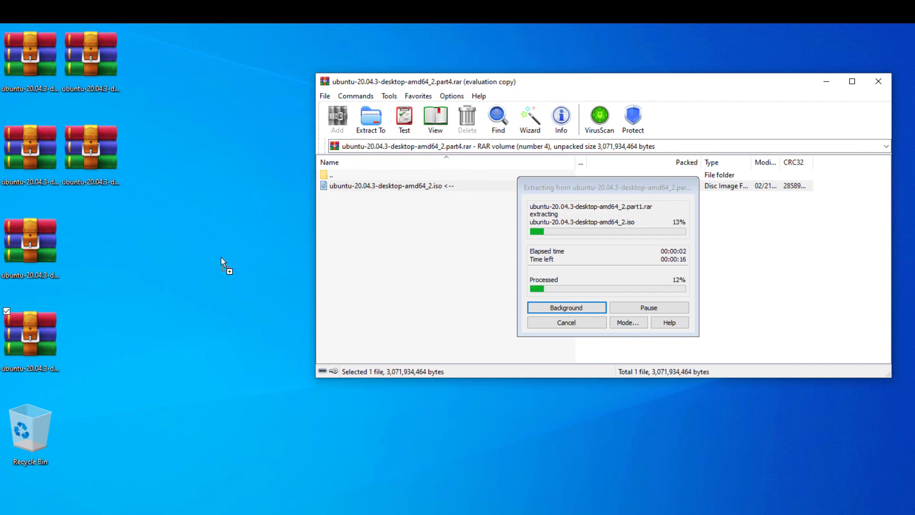